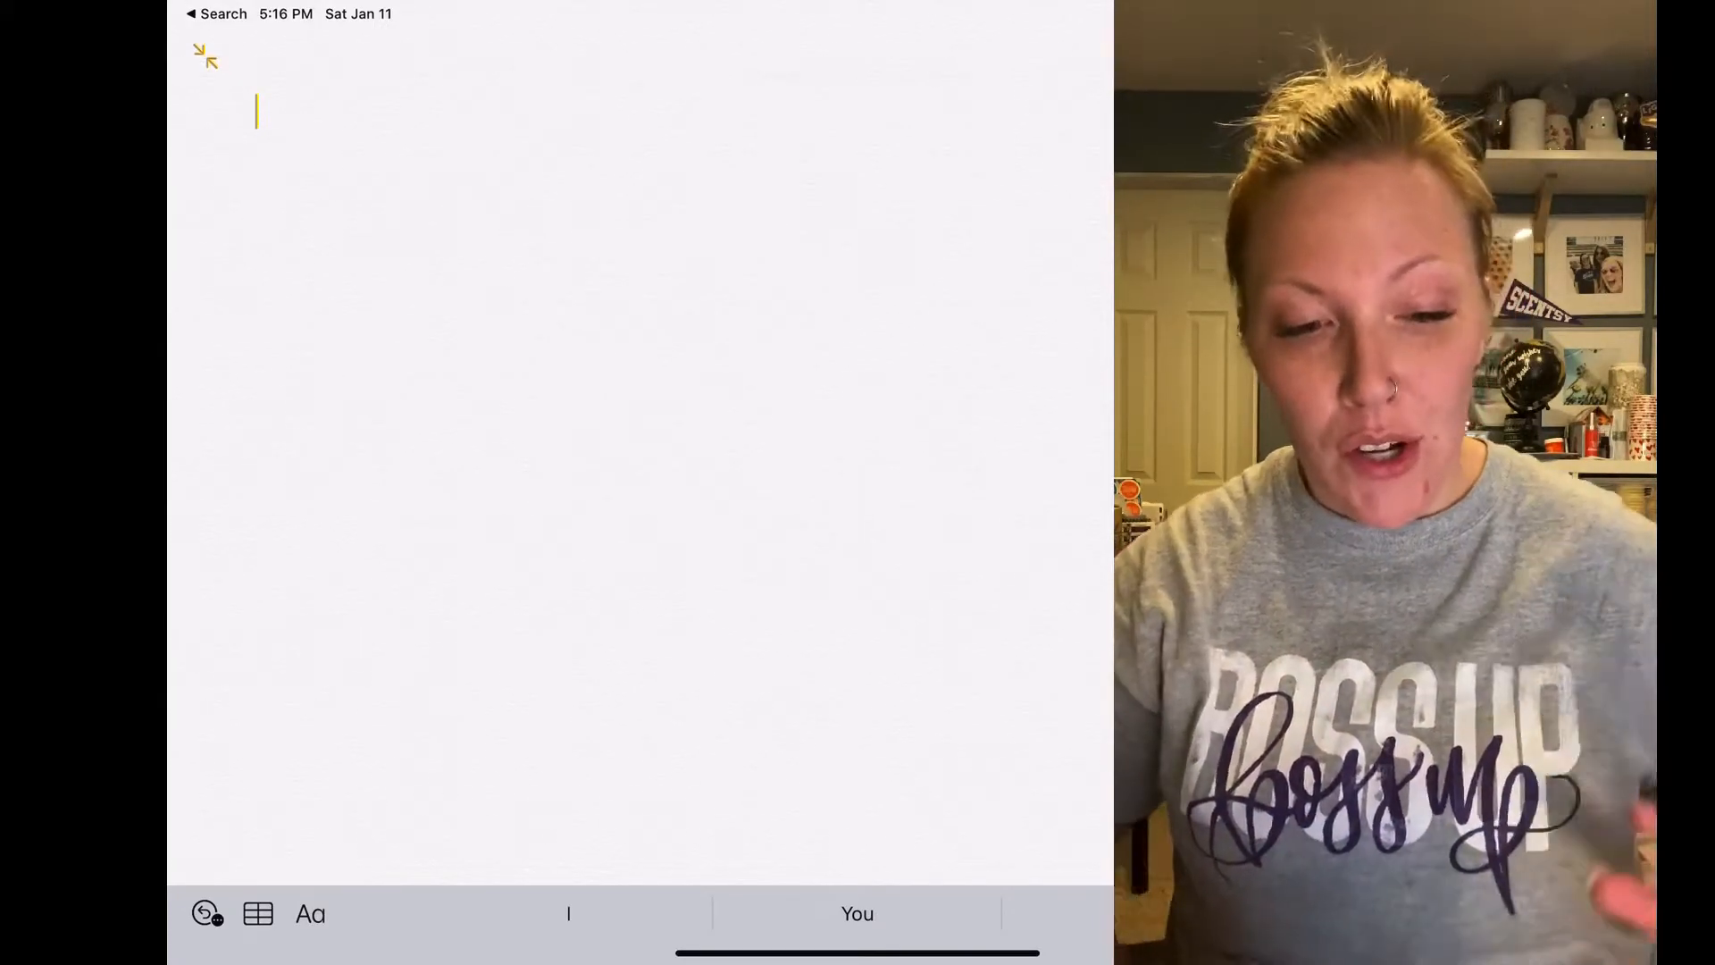
- Type the heading 'How to create the best password EVER!' at the top of a new note
type("How t")
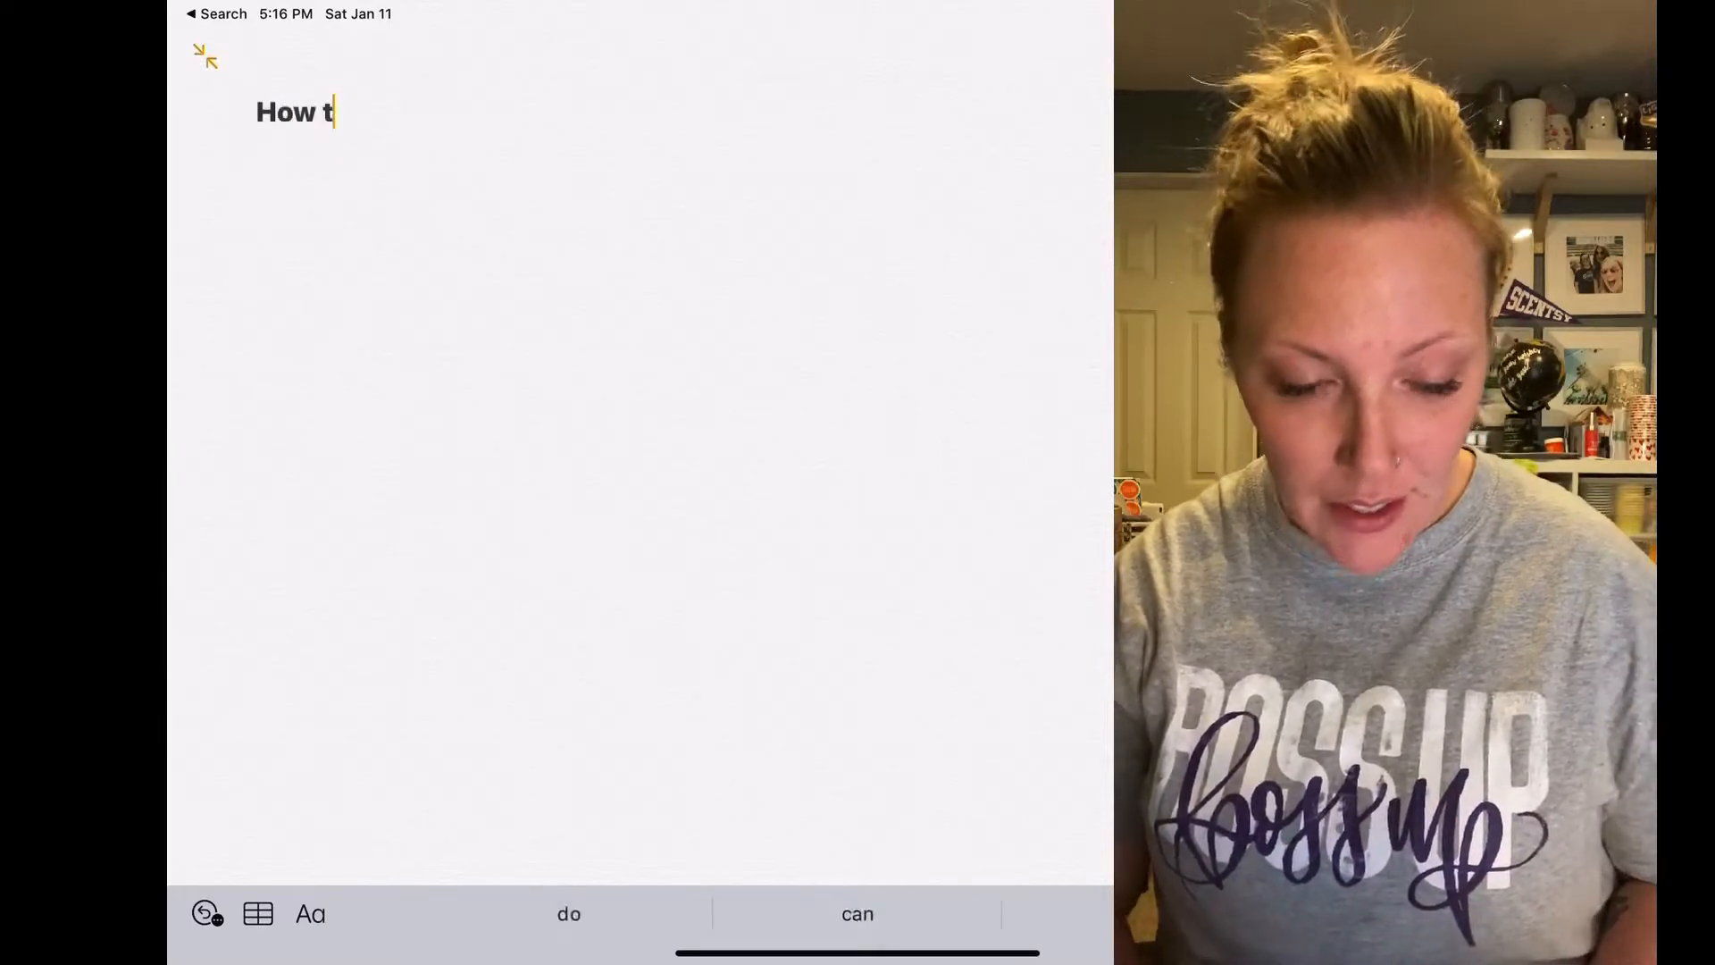
type("o create")
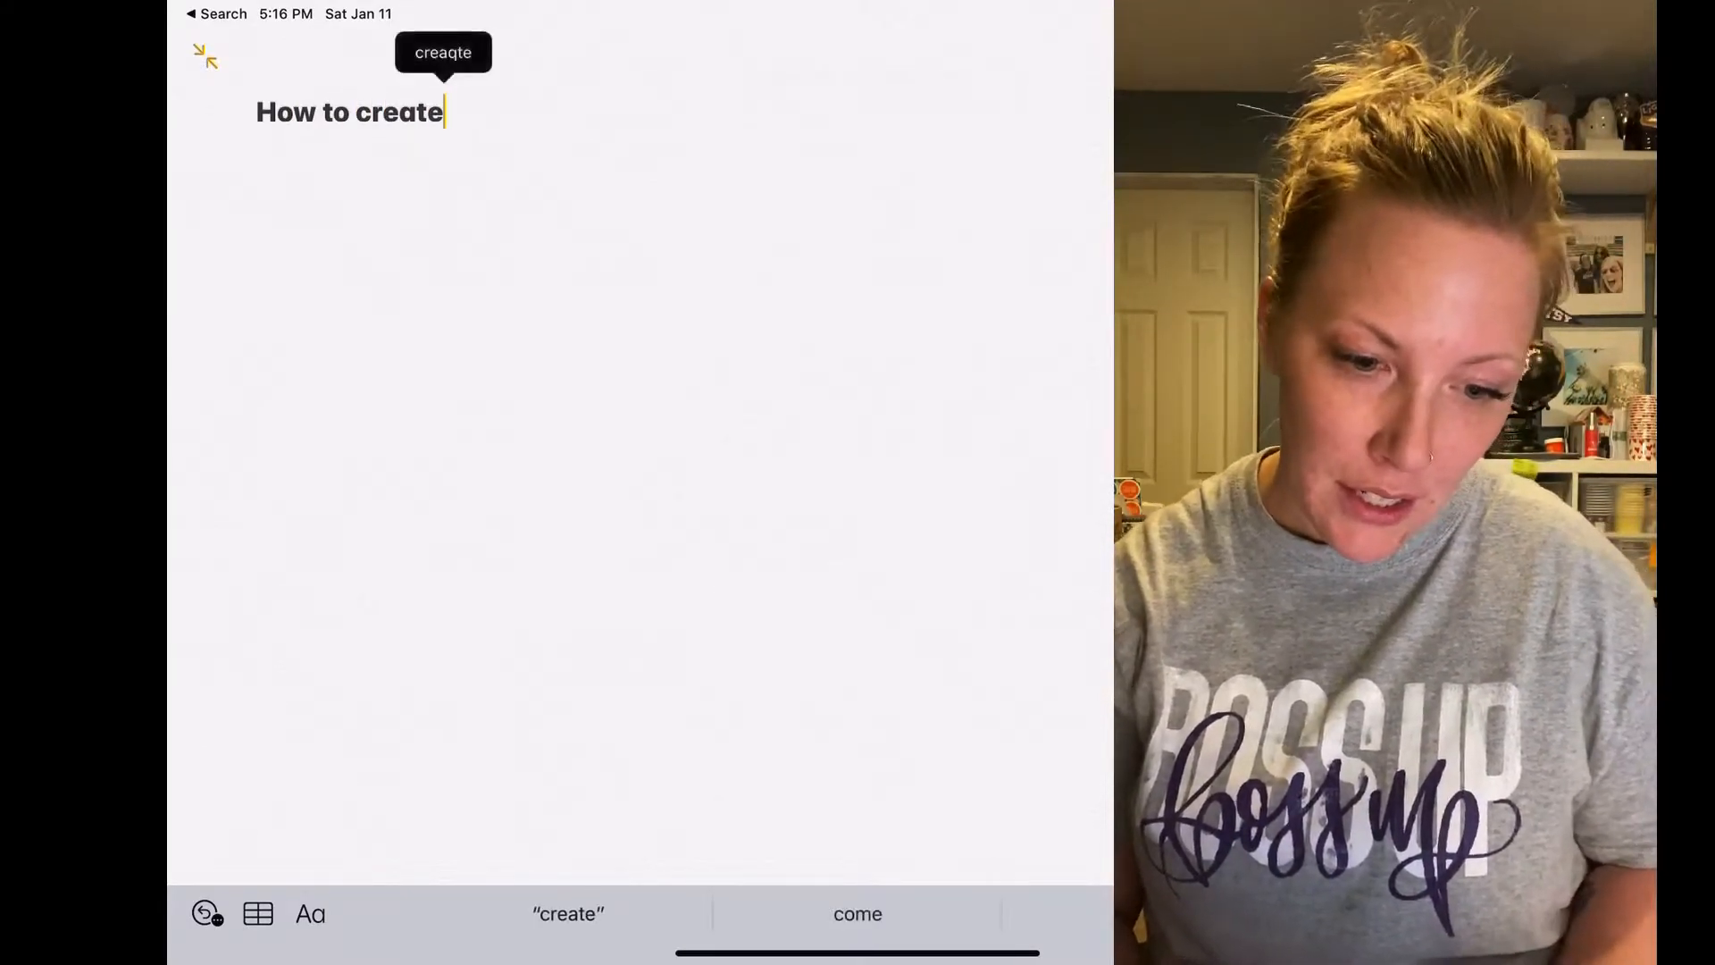
type("the best passwr")
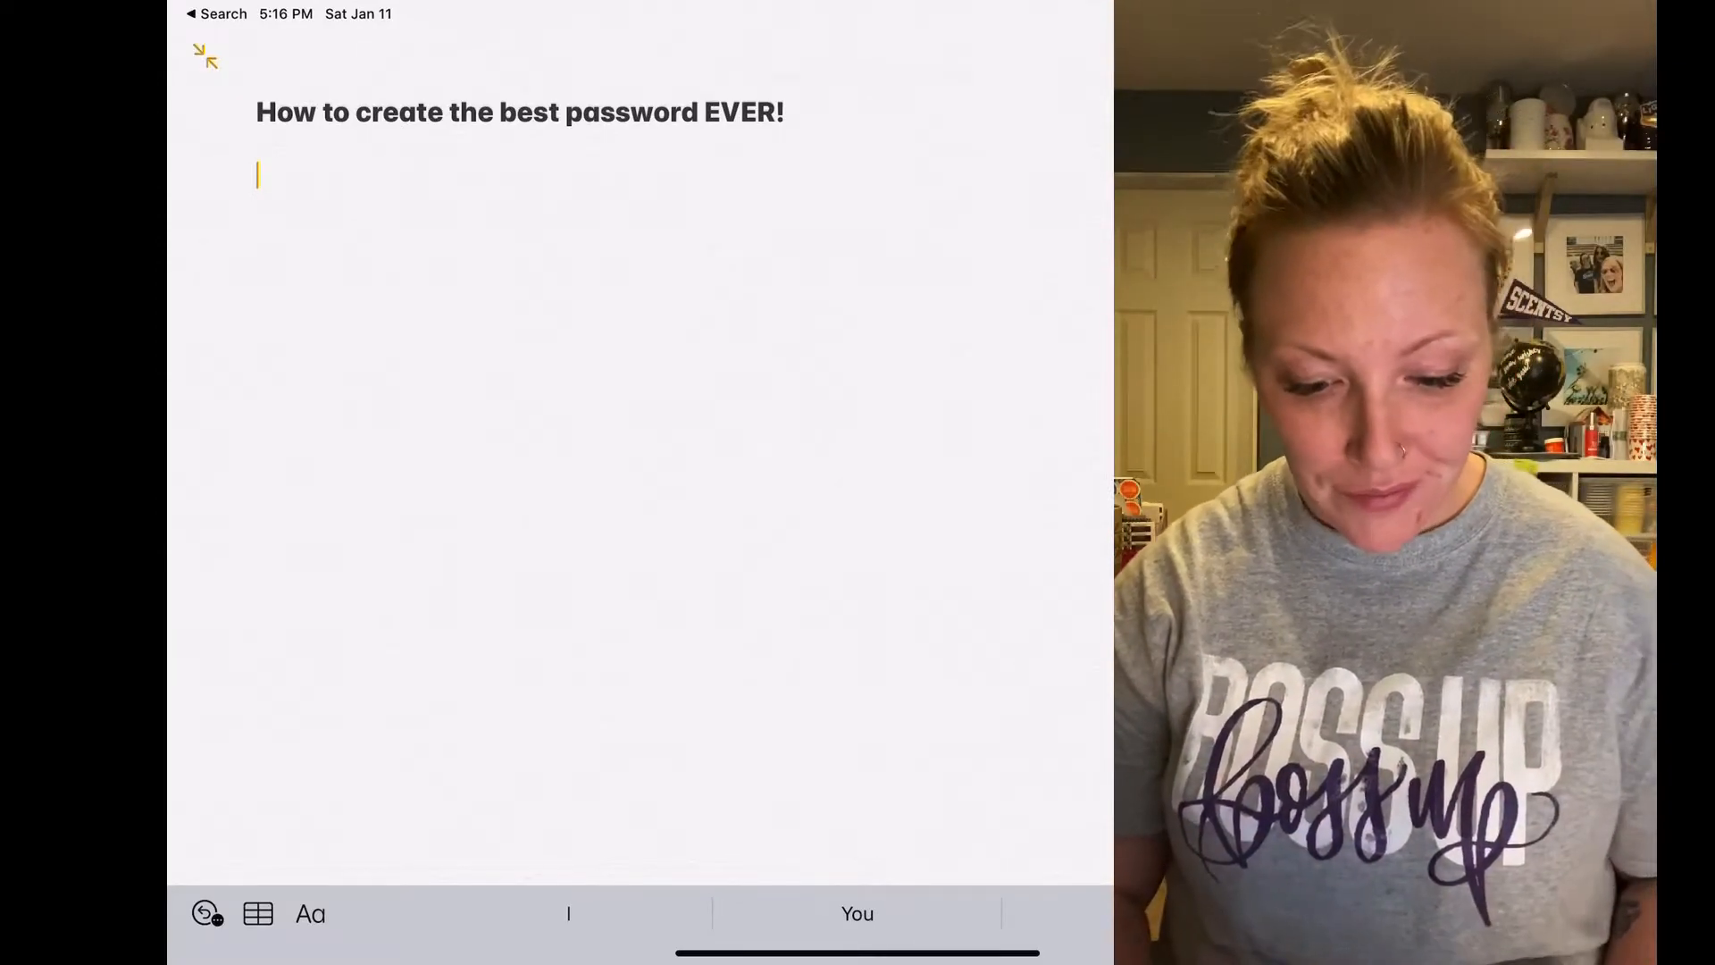
- List the rules Capital Letter, Lowercase Letters, Numbers, Symbols, Different for Every Website, Easy to remember
type("Capital LKe")
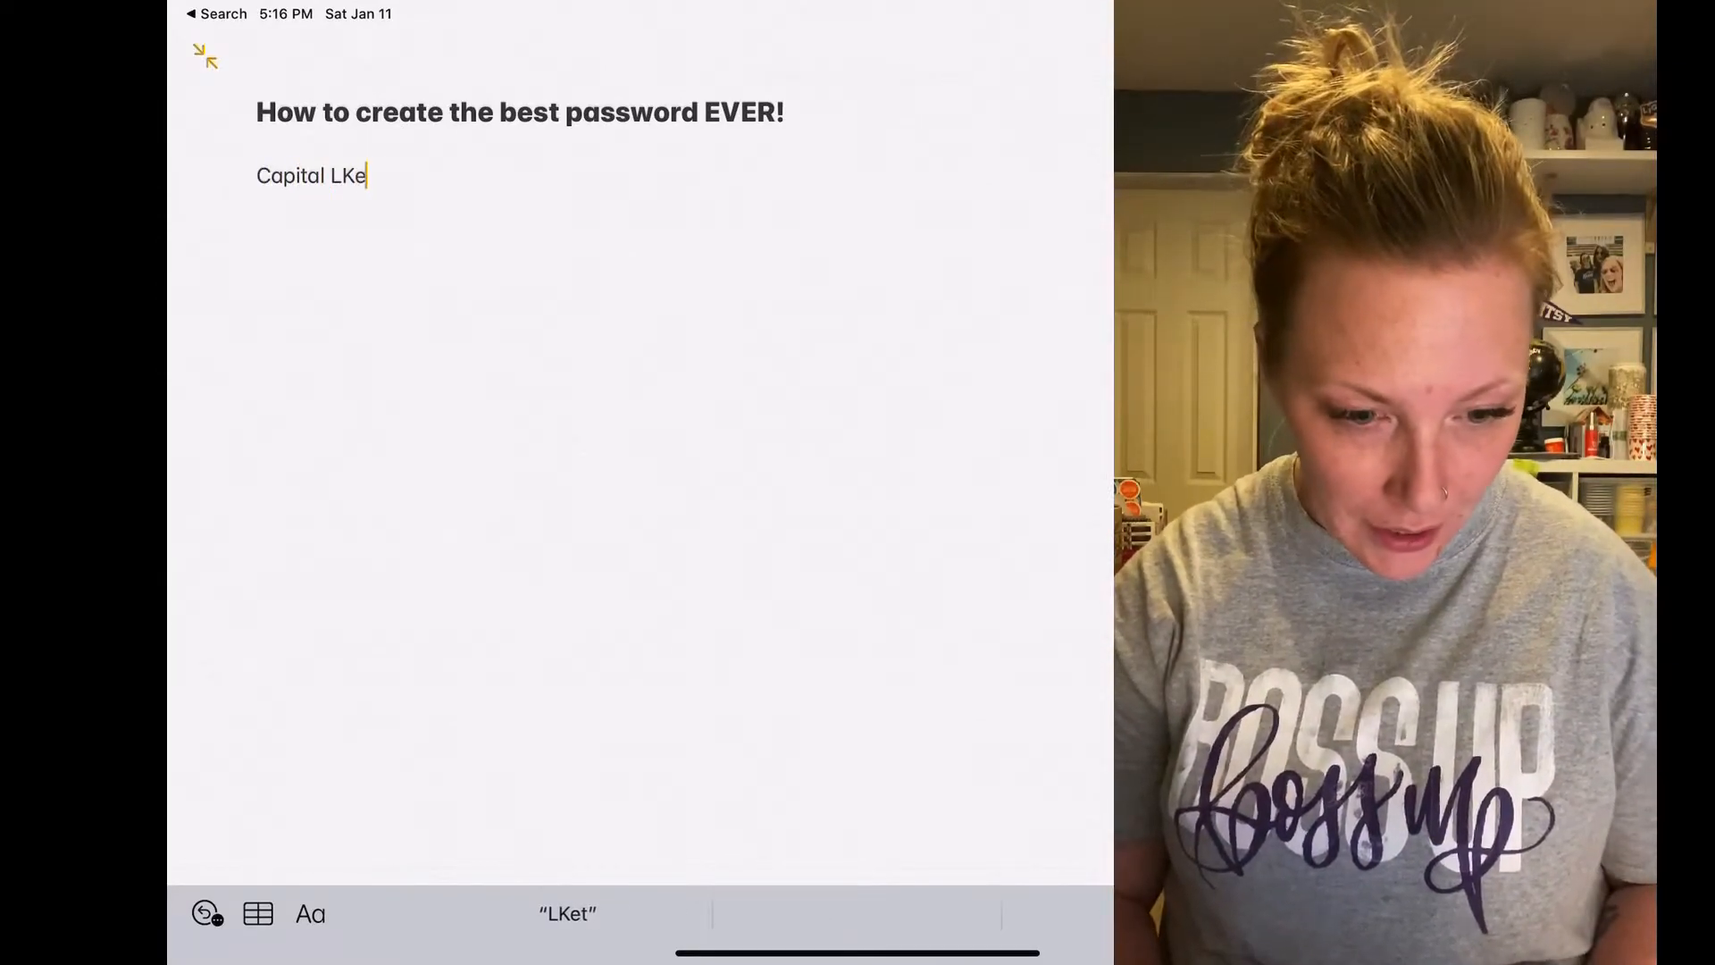
type("Letter")
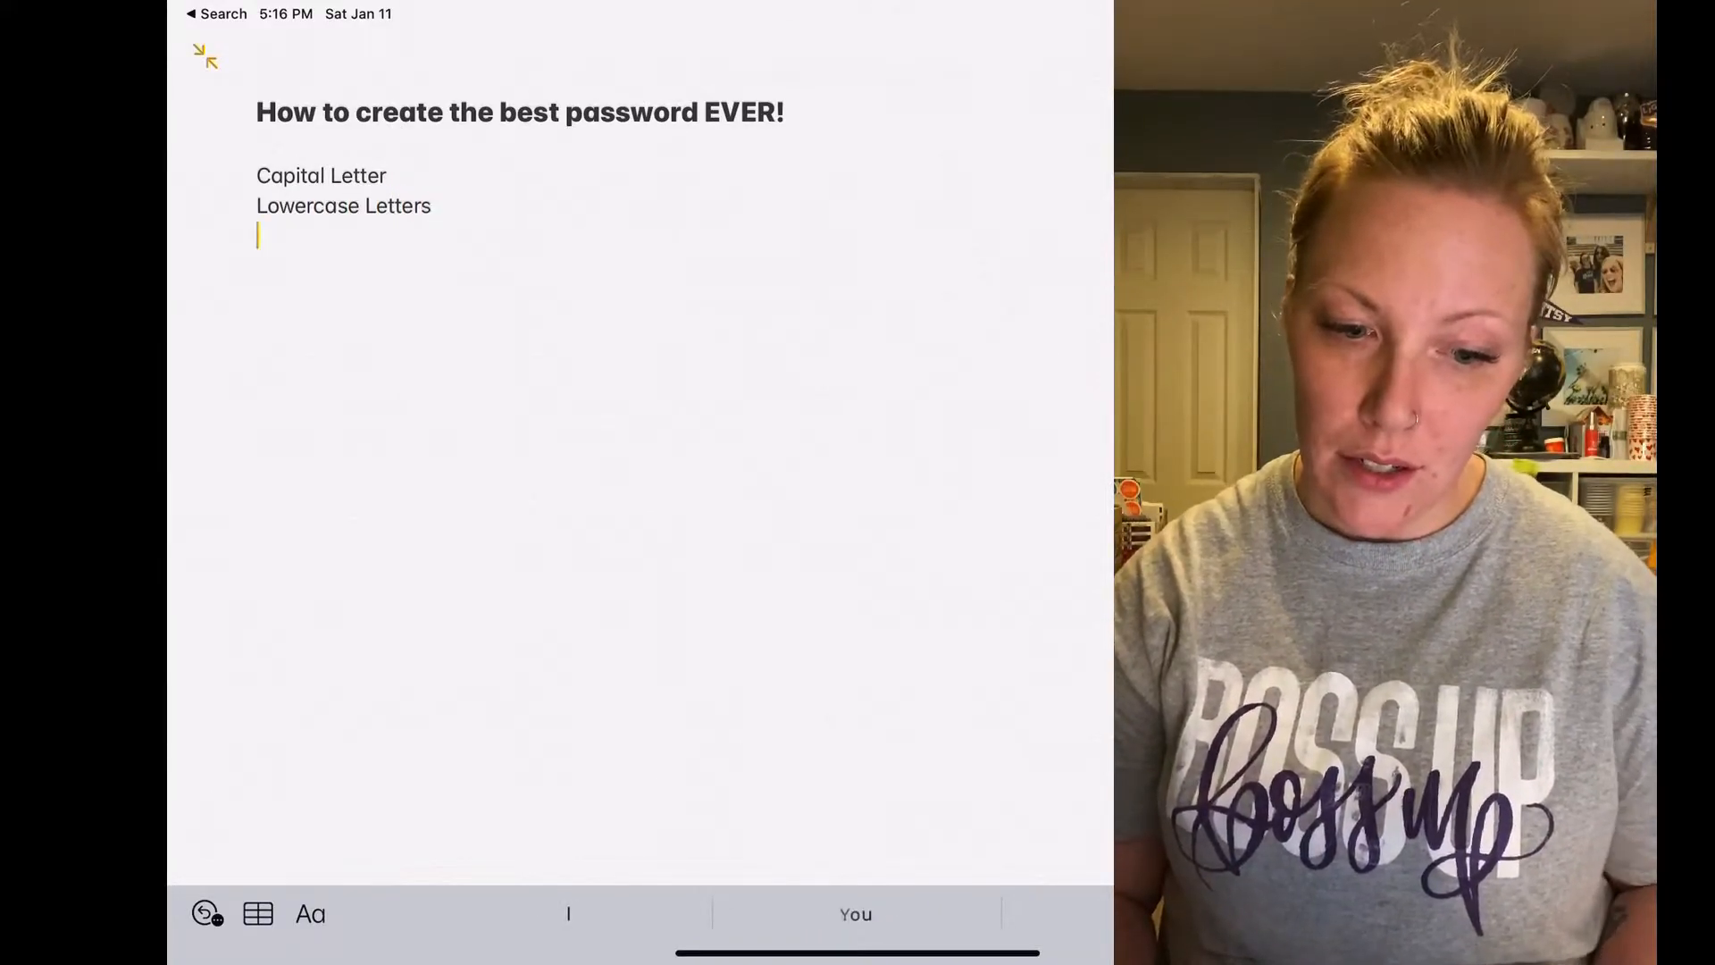
type("Numbers")
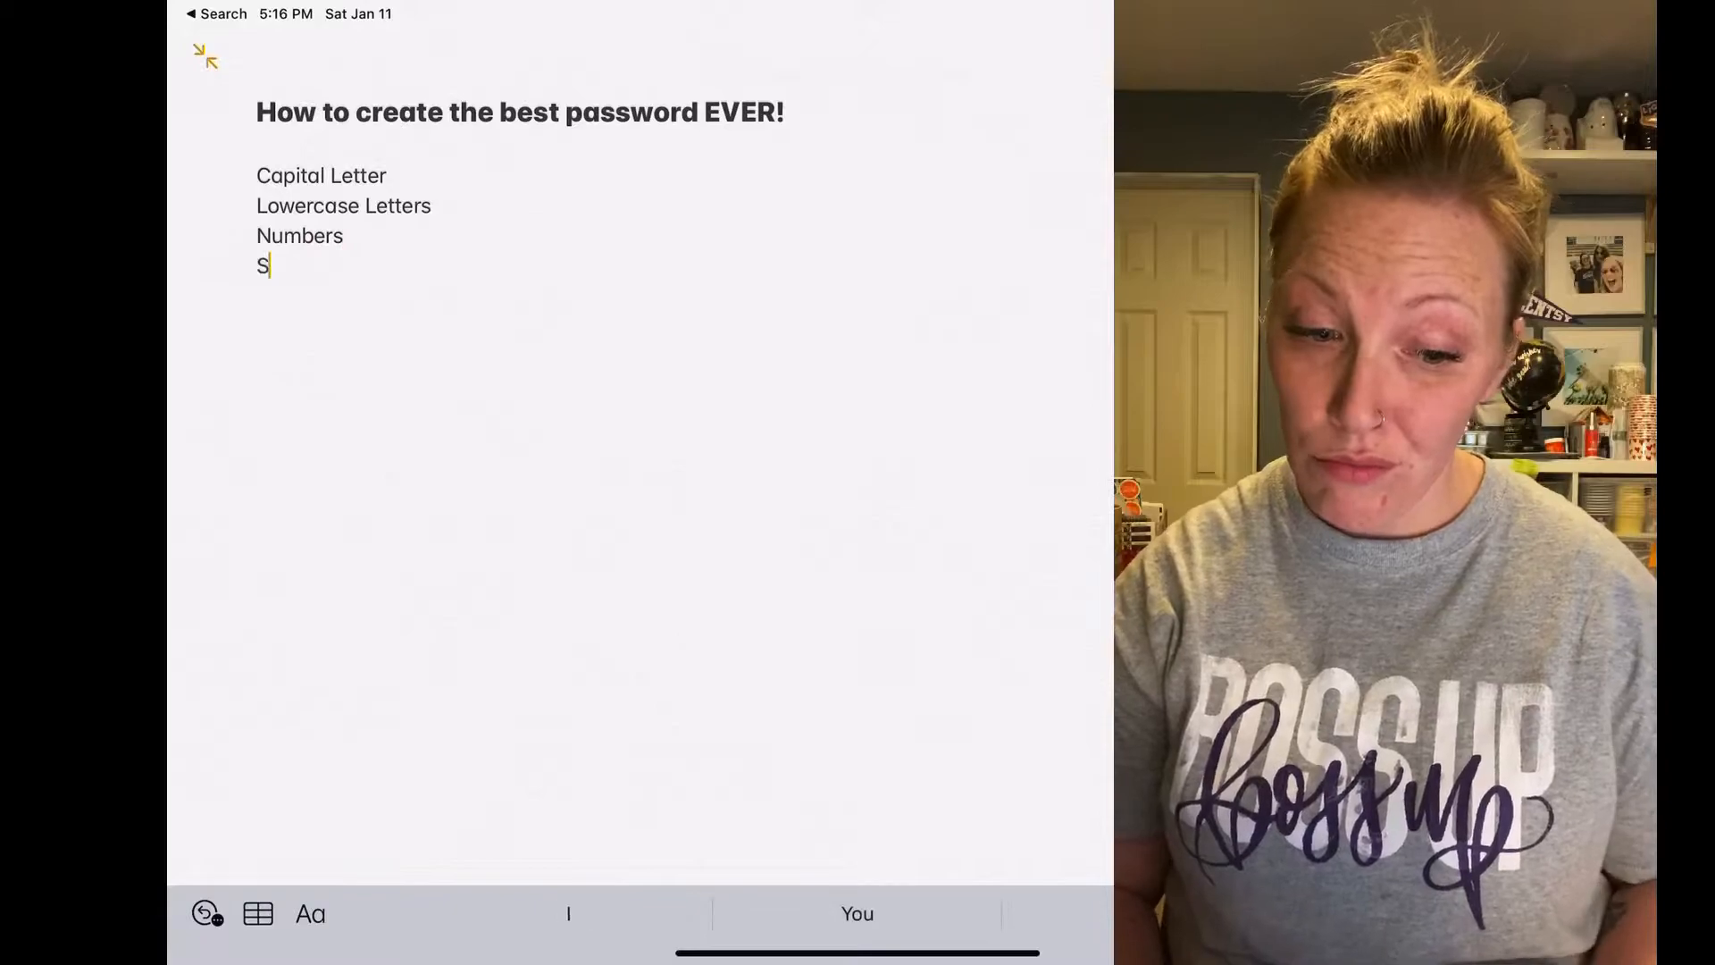
type("ymbols")
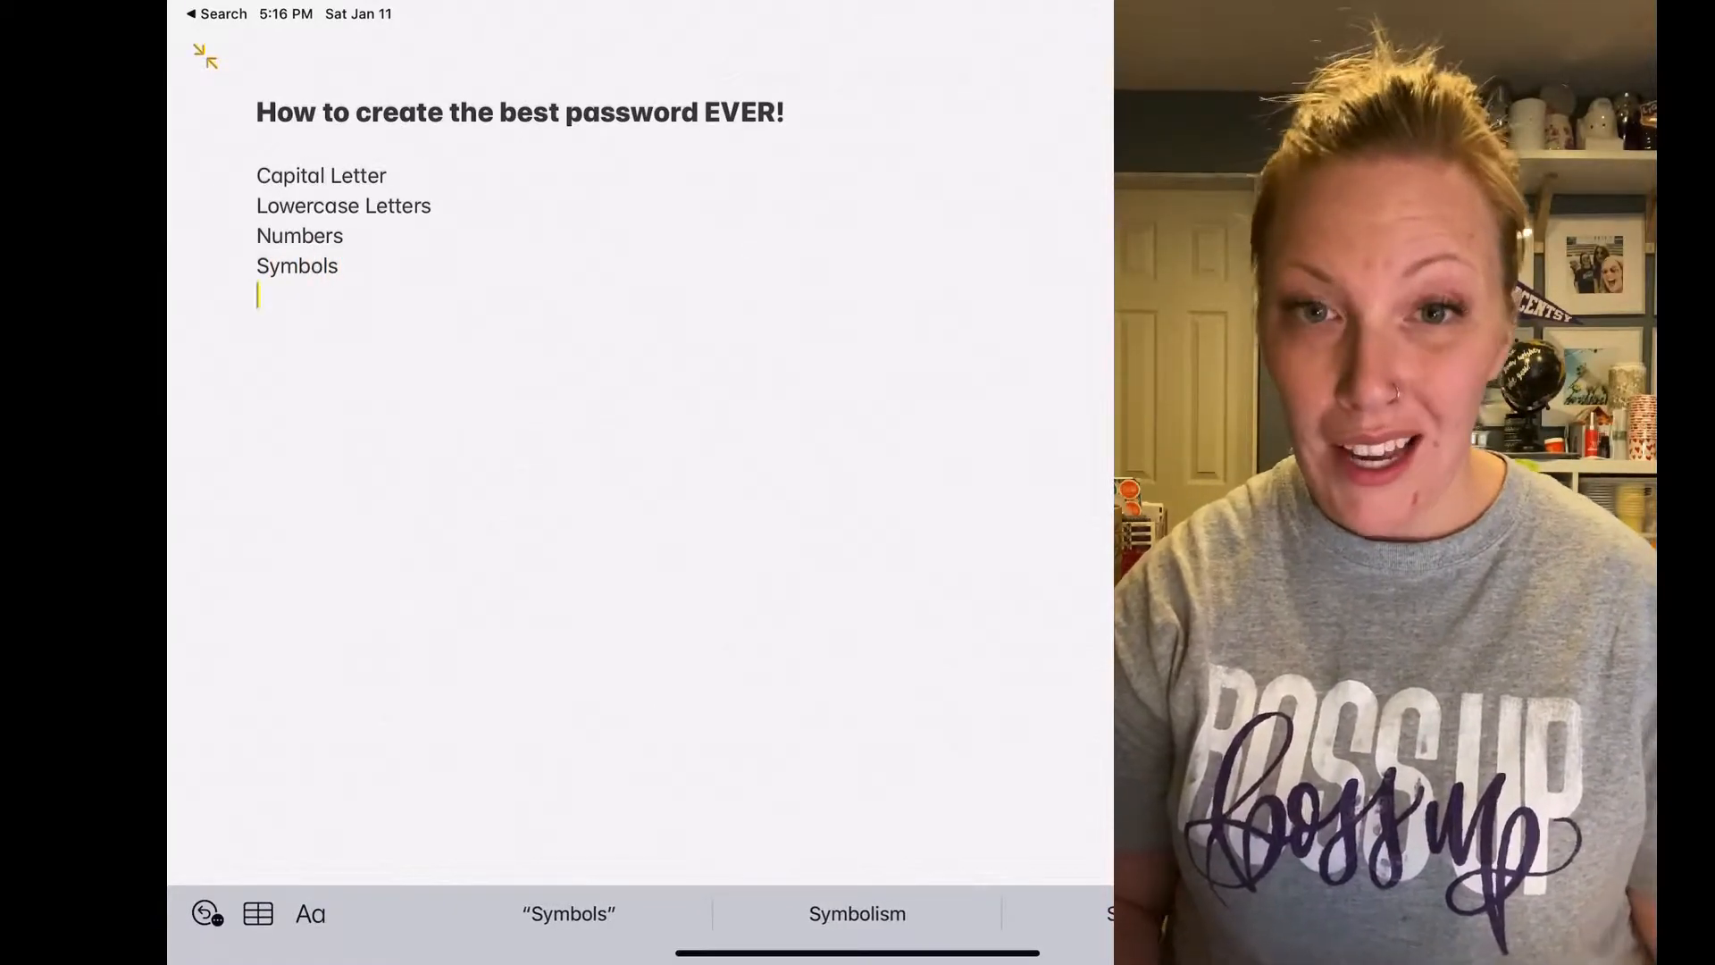
type("Different for Every")
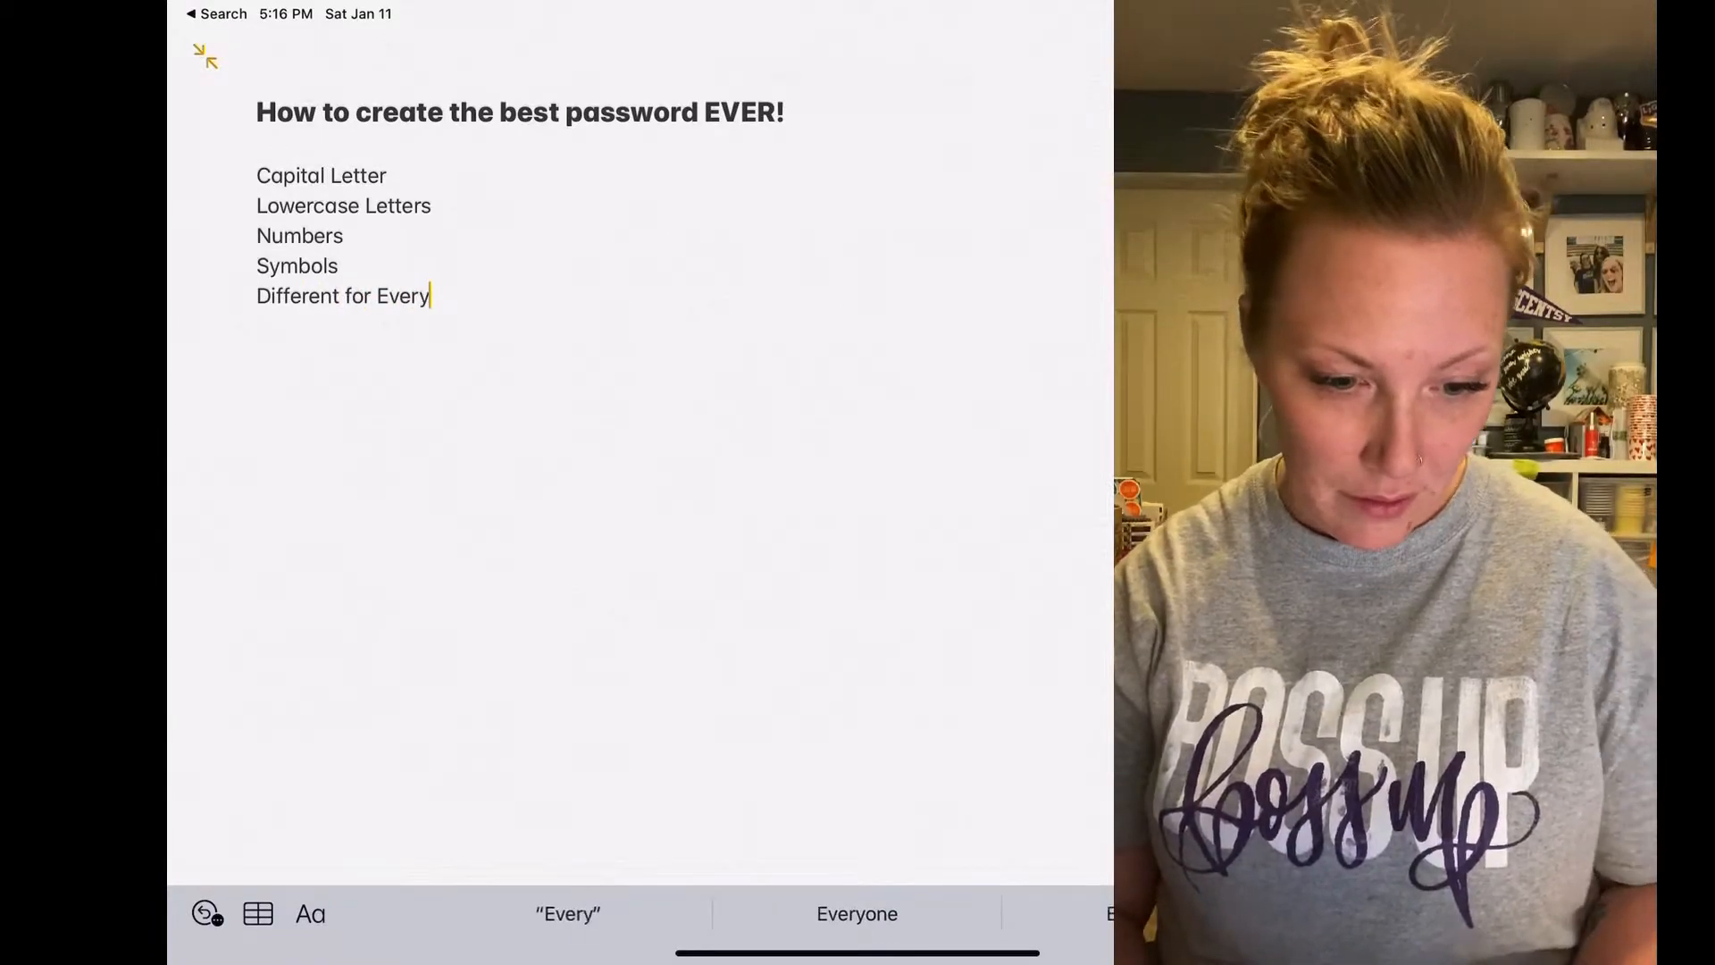
type("Website")
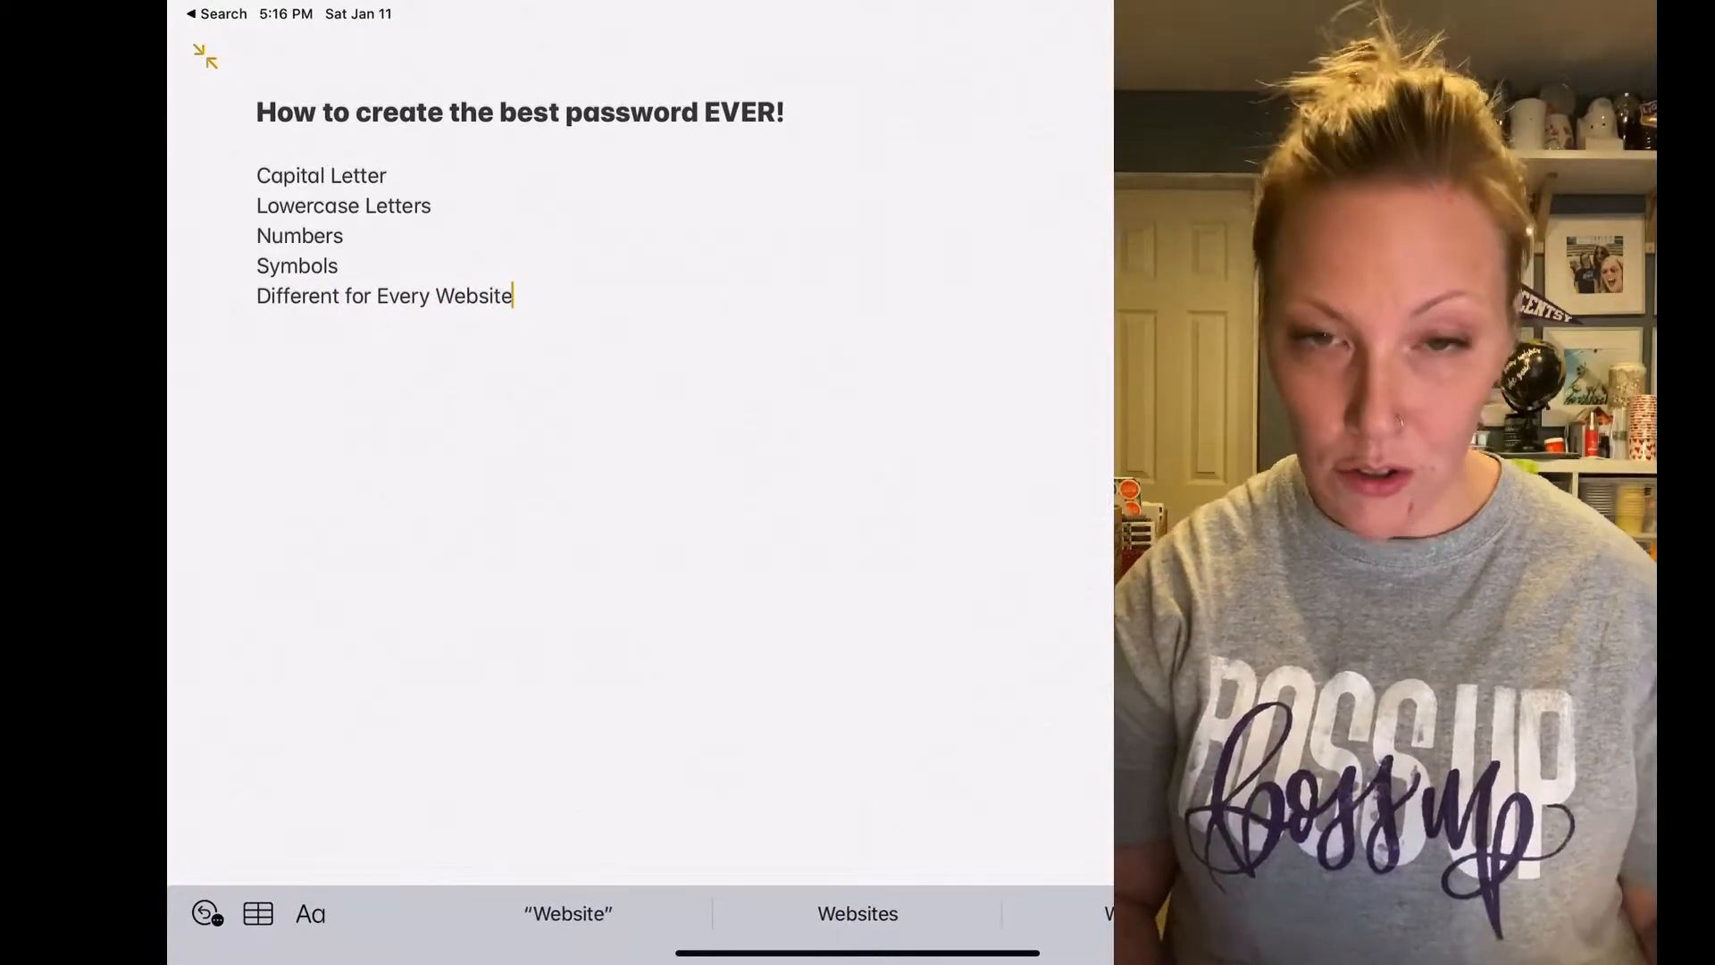
type("Easy to remember")
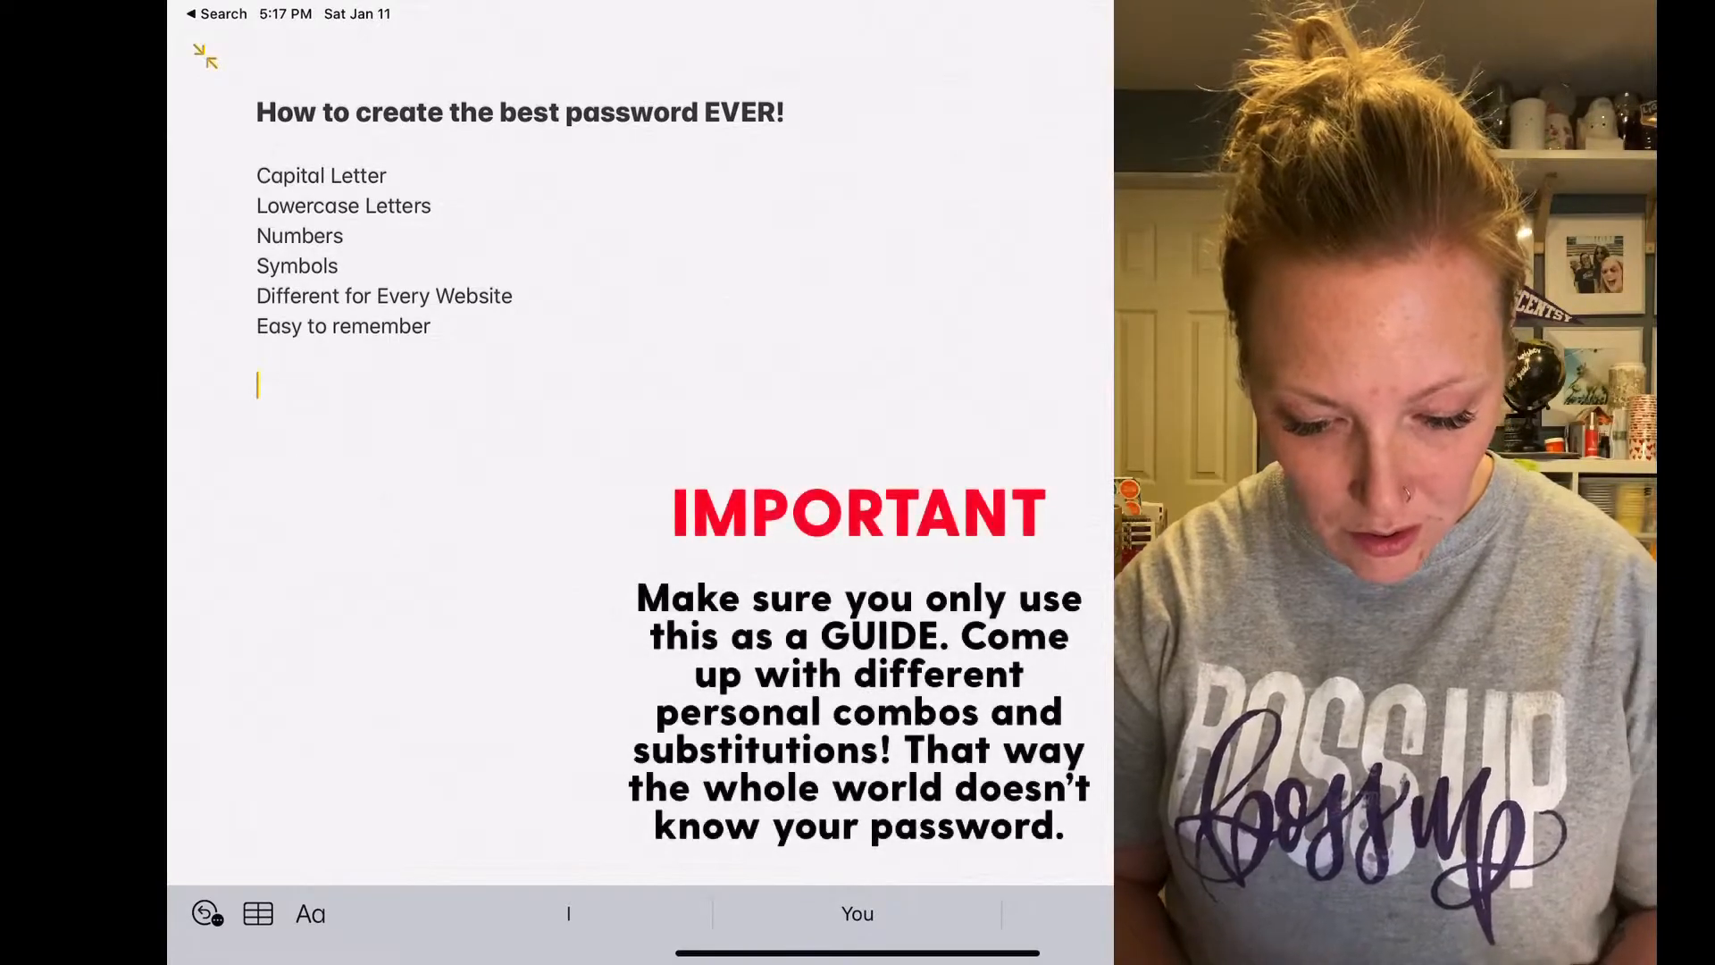
- Replace a stray '&&' with the symbols '$%' on their own line
type("&&")
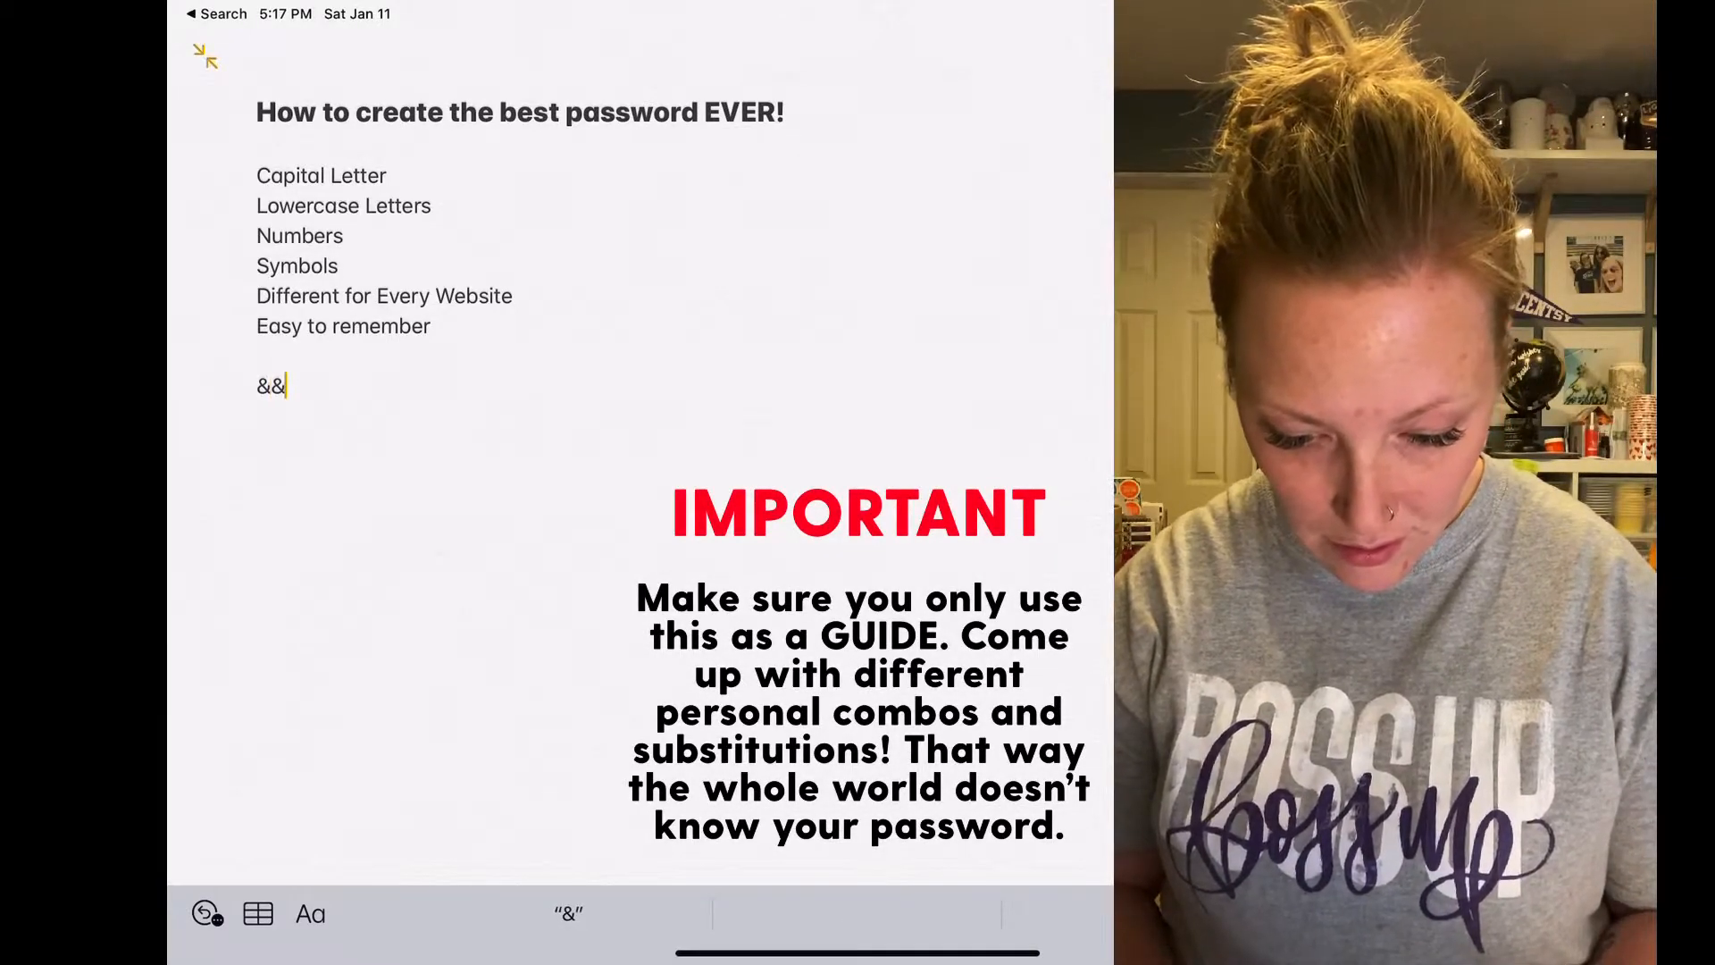
key("Backspace")
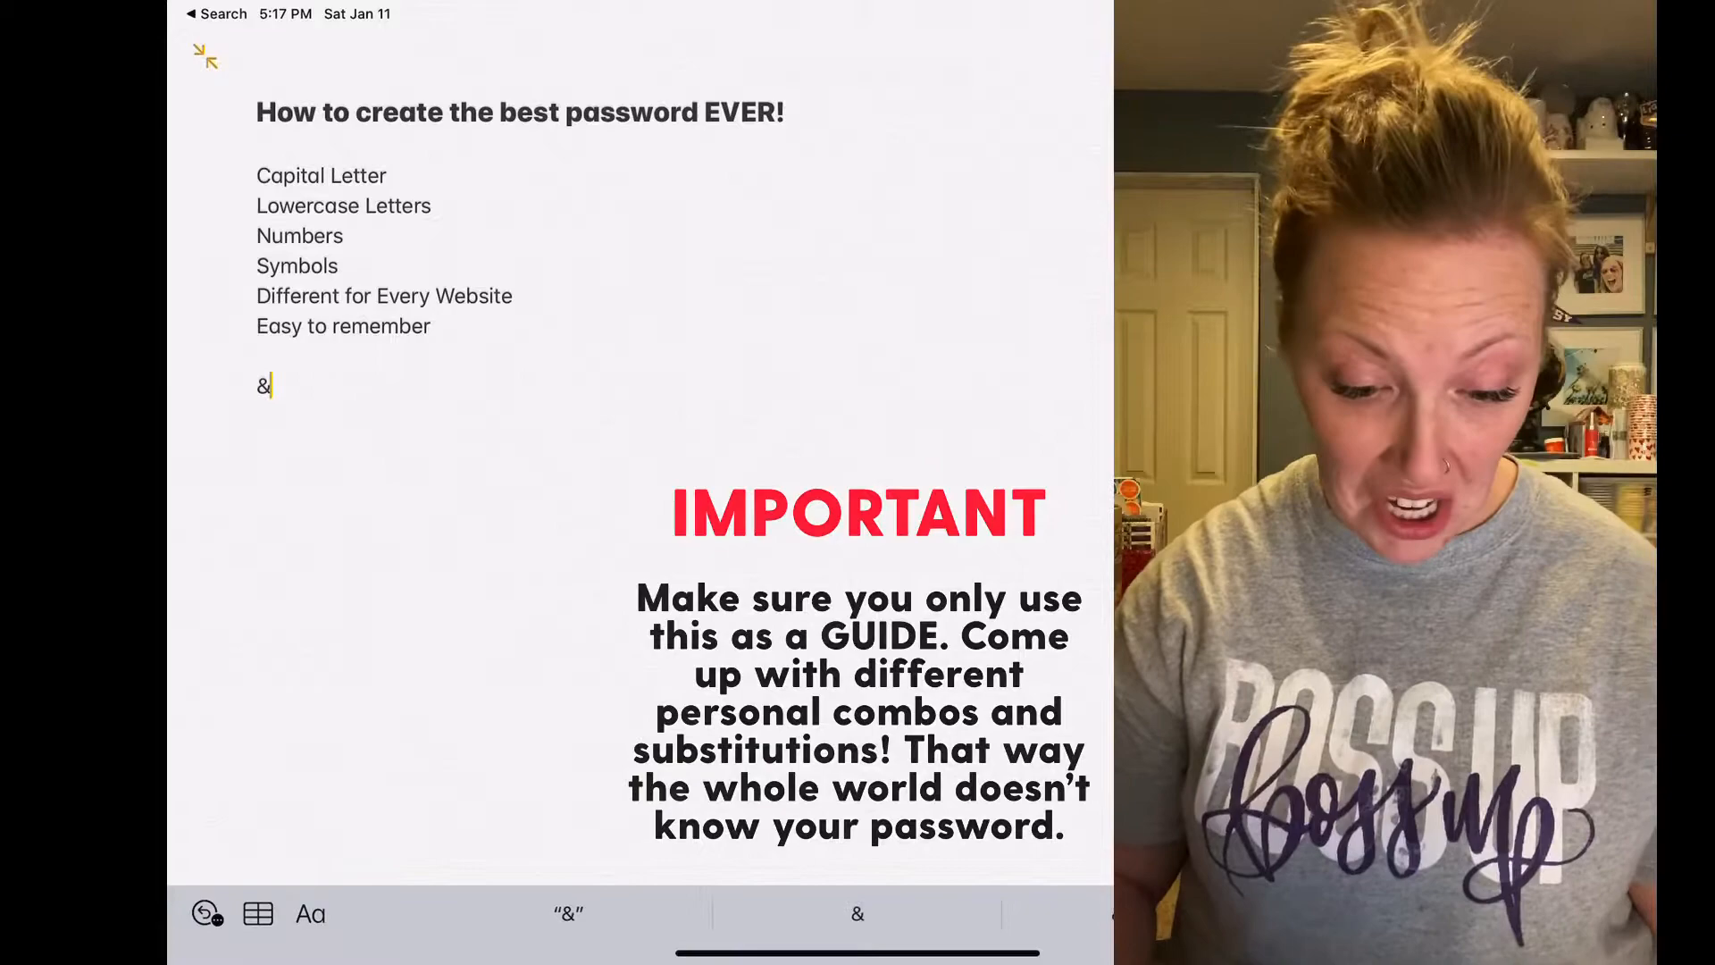
key("backspace")
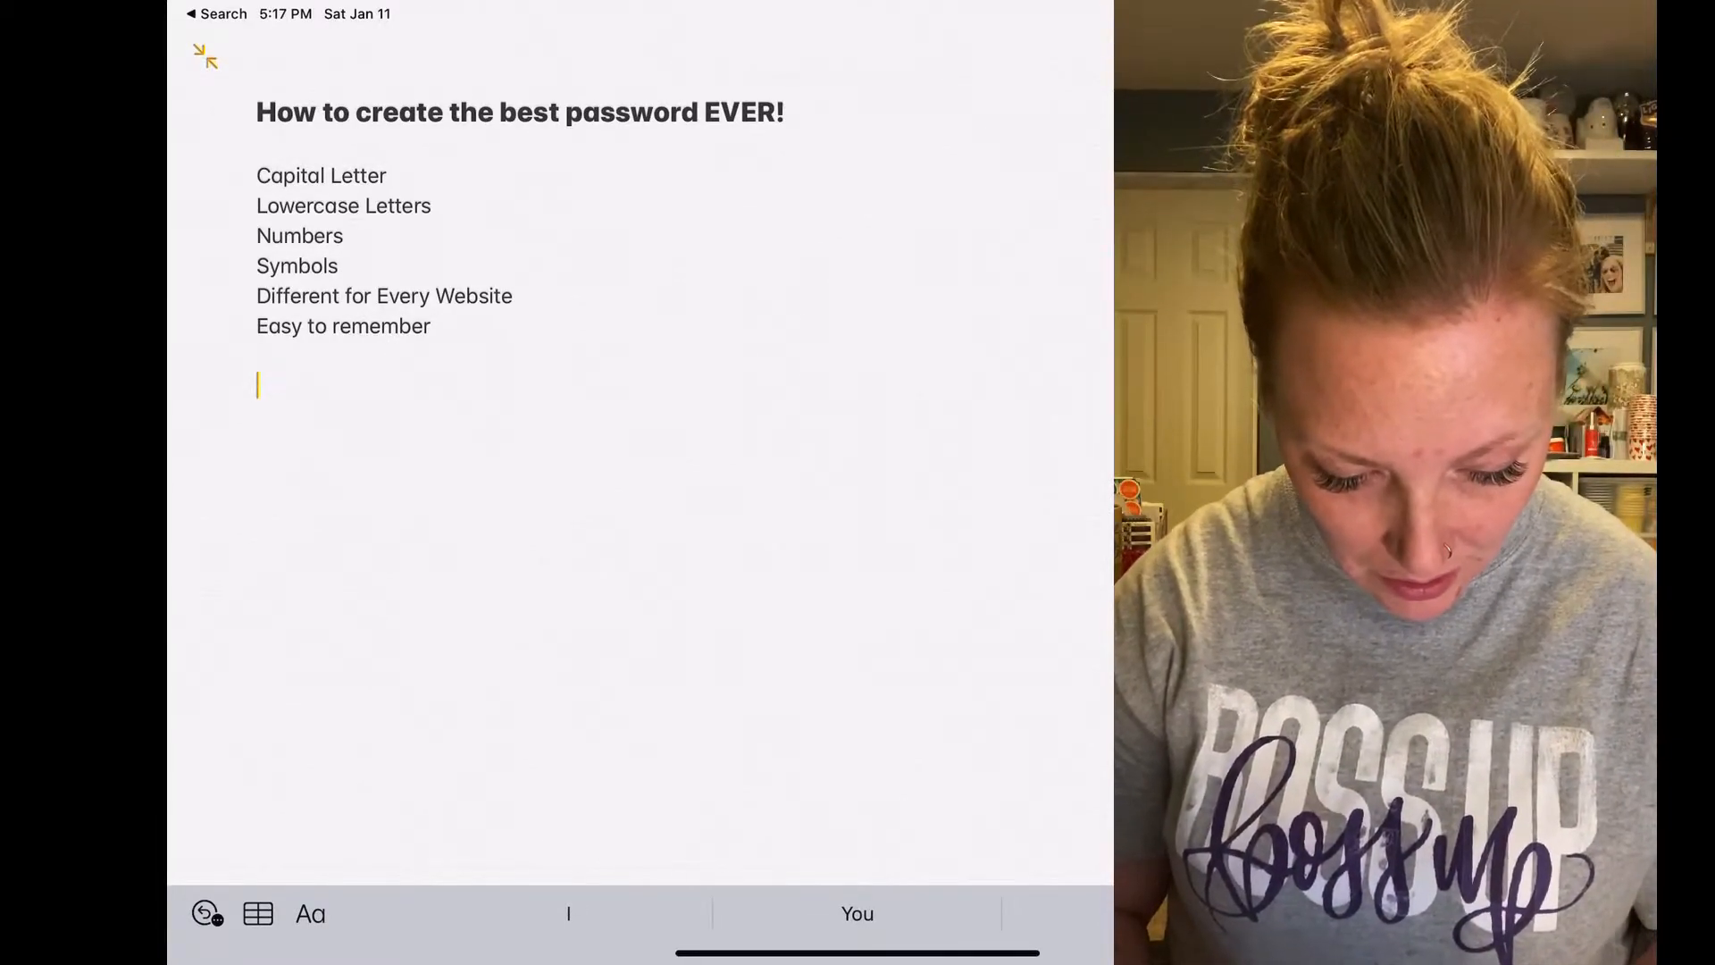
type("$")
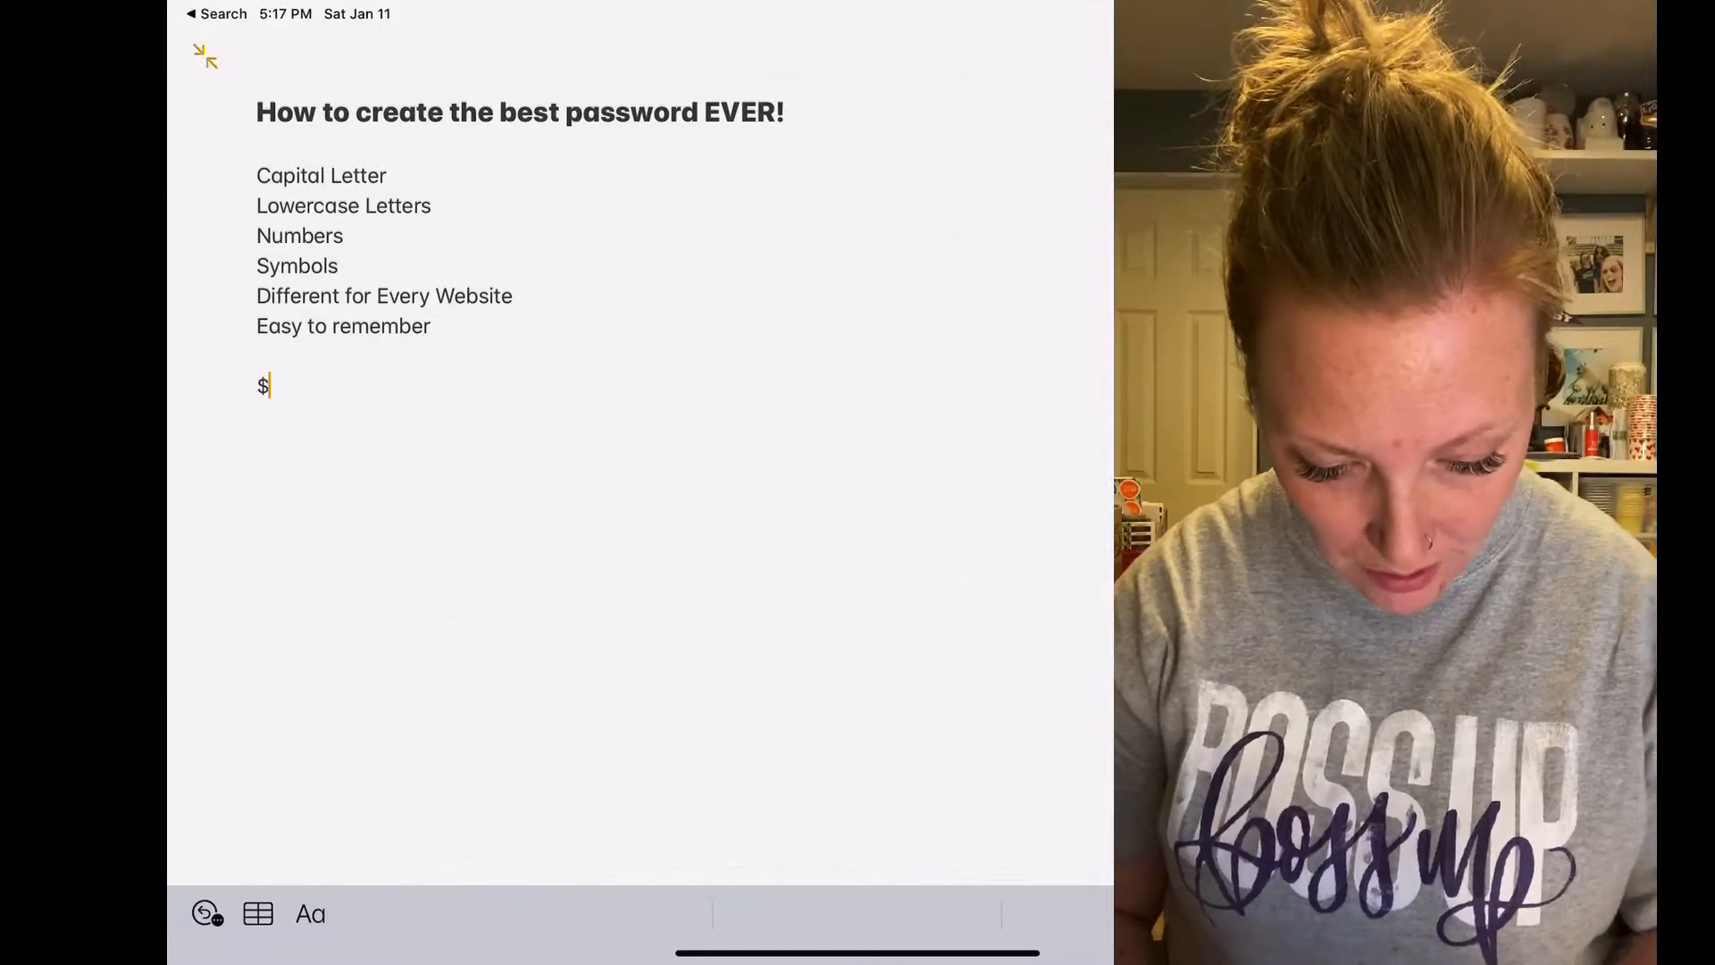
type("%")
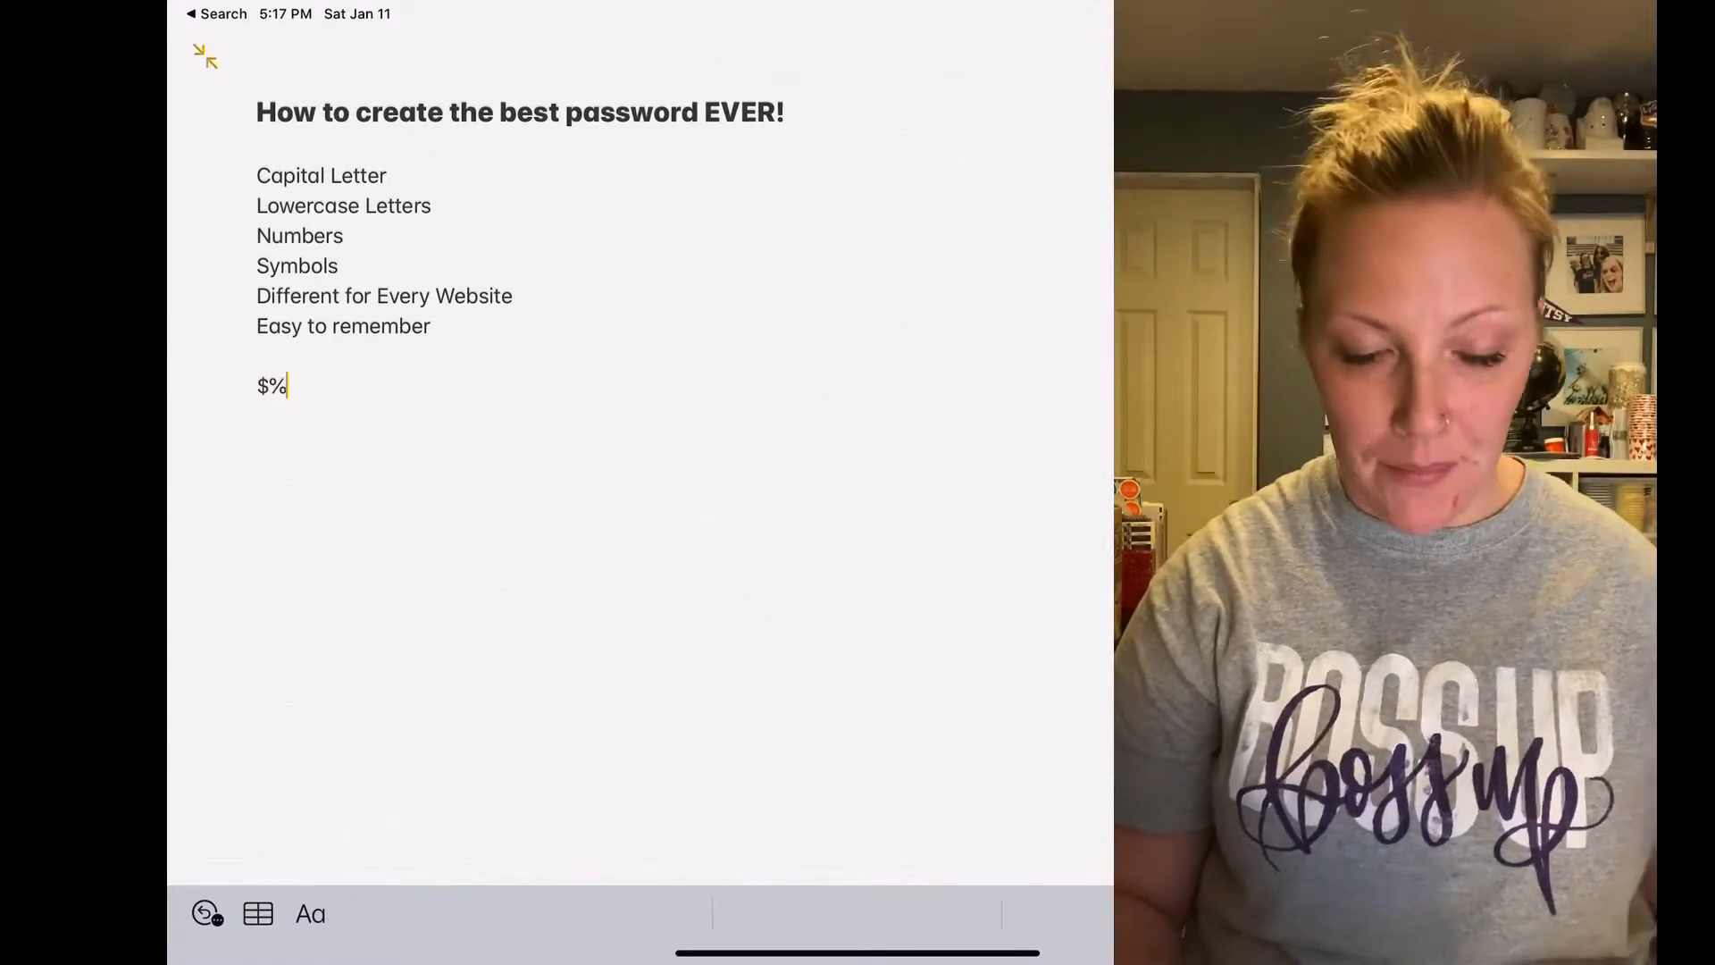
key("return")
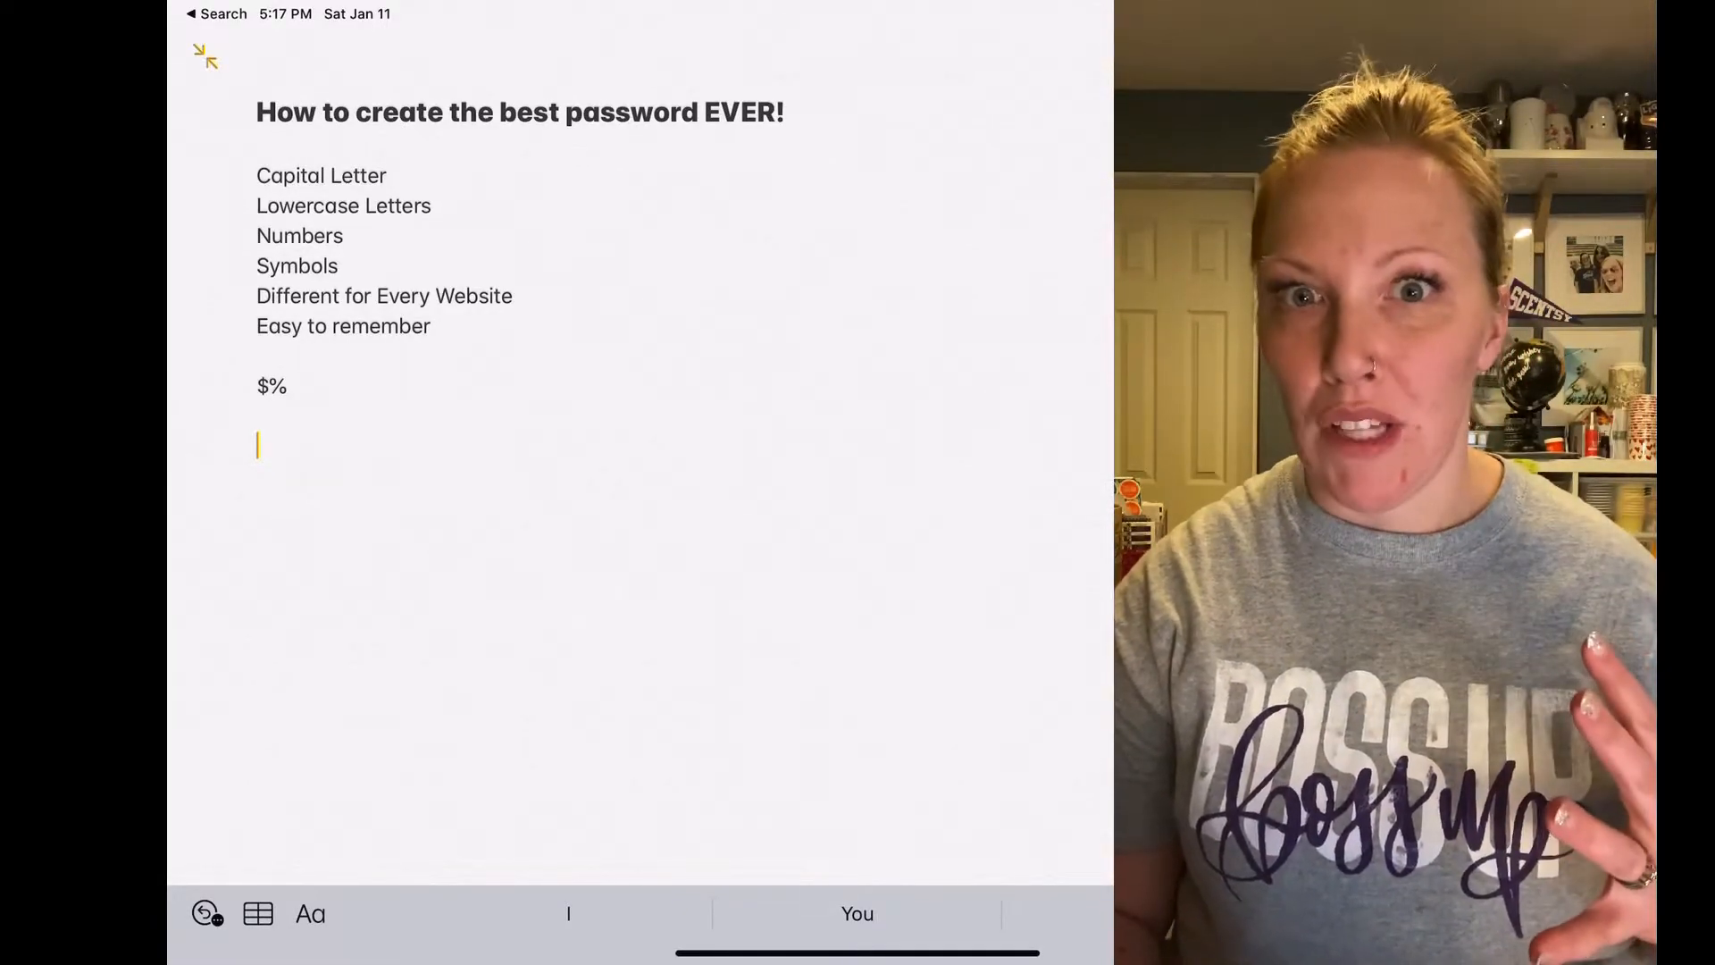
- List the vowel-number swaps A - 4, E - 3, I - 1, O - 0, reordering as needed
type("A -")
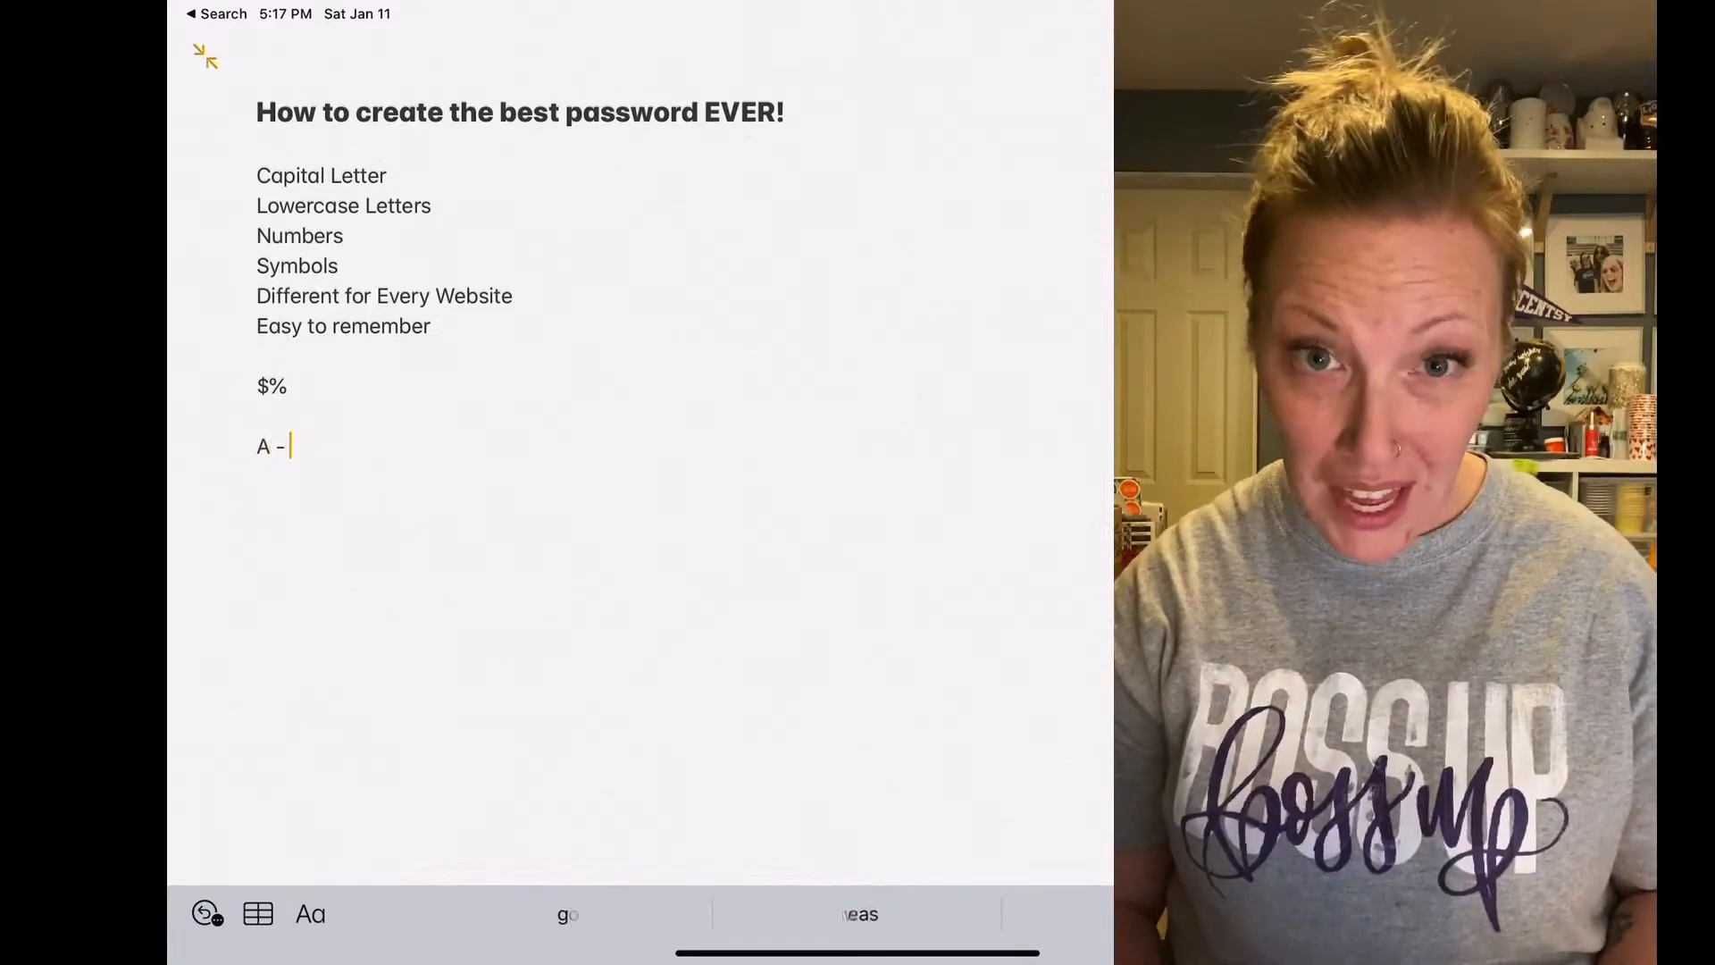
type("4")
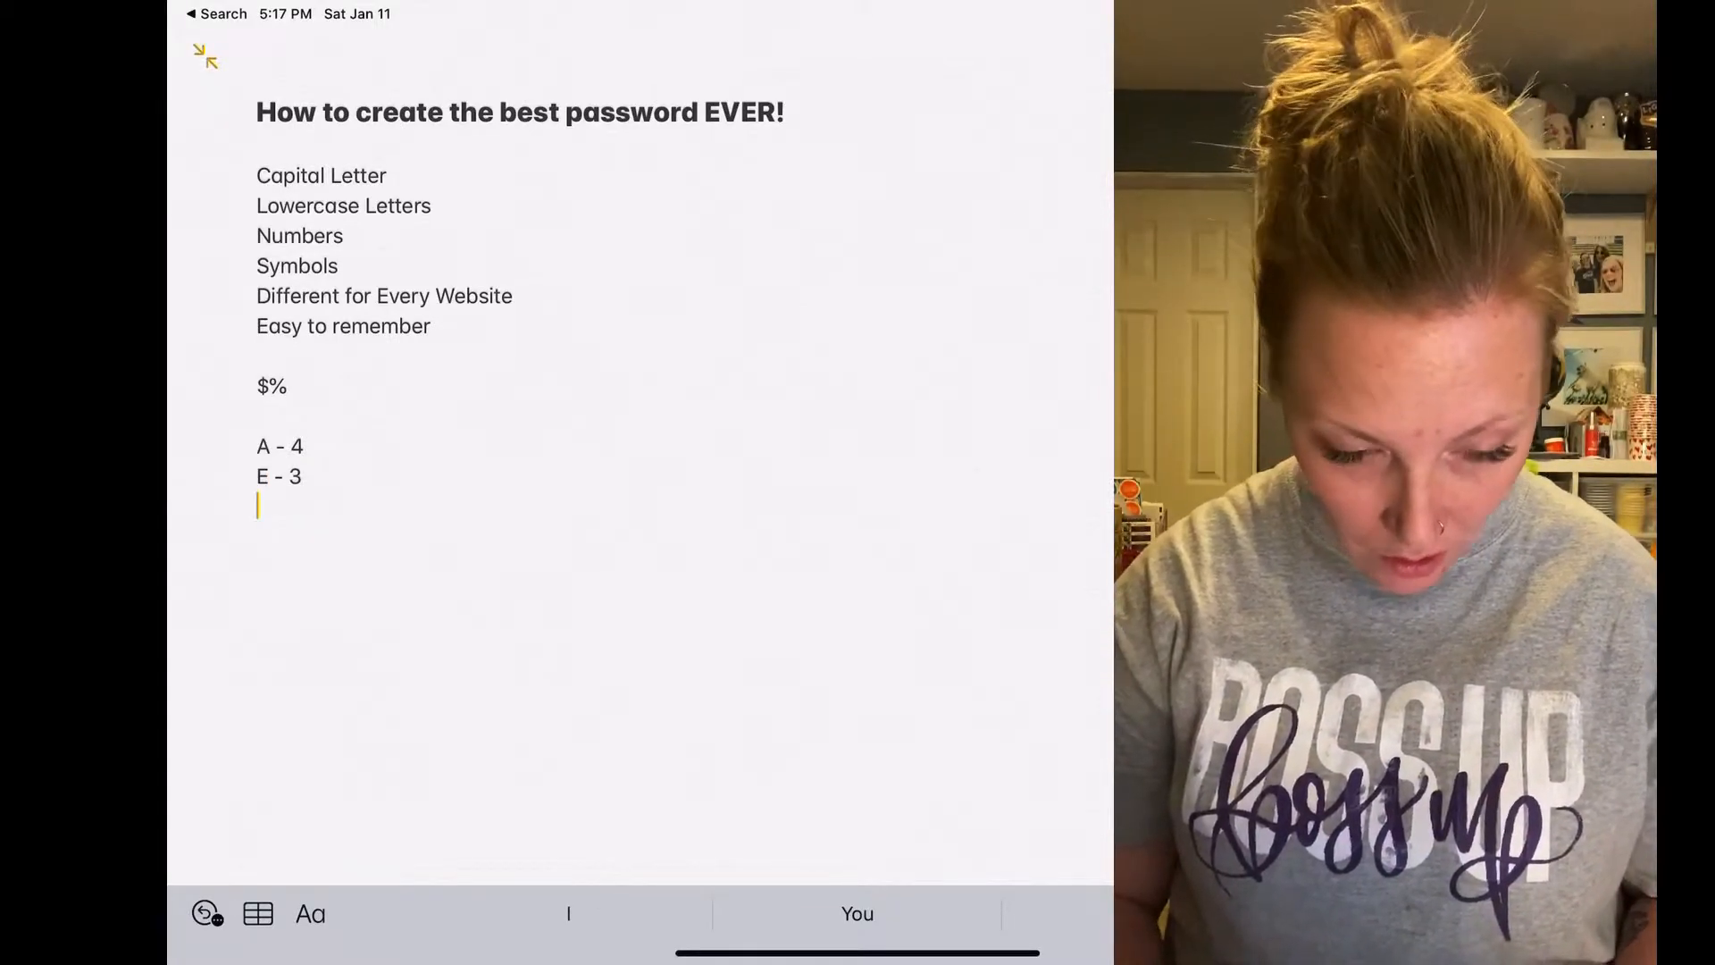
type("O - 0")
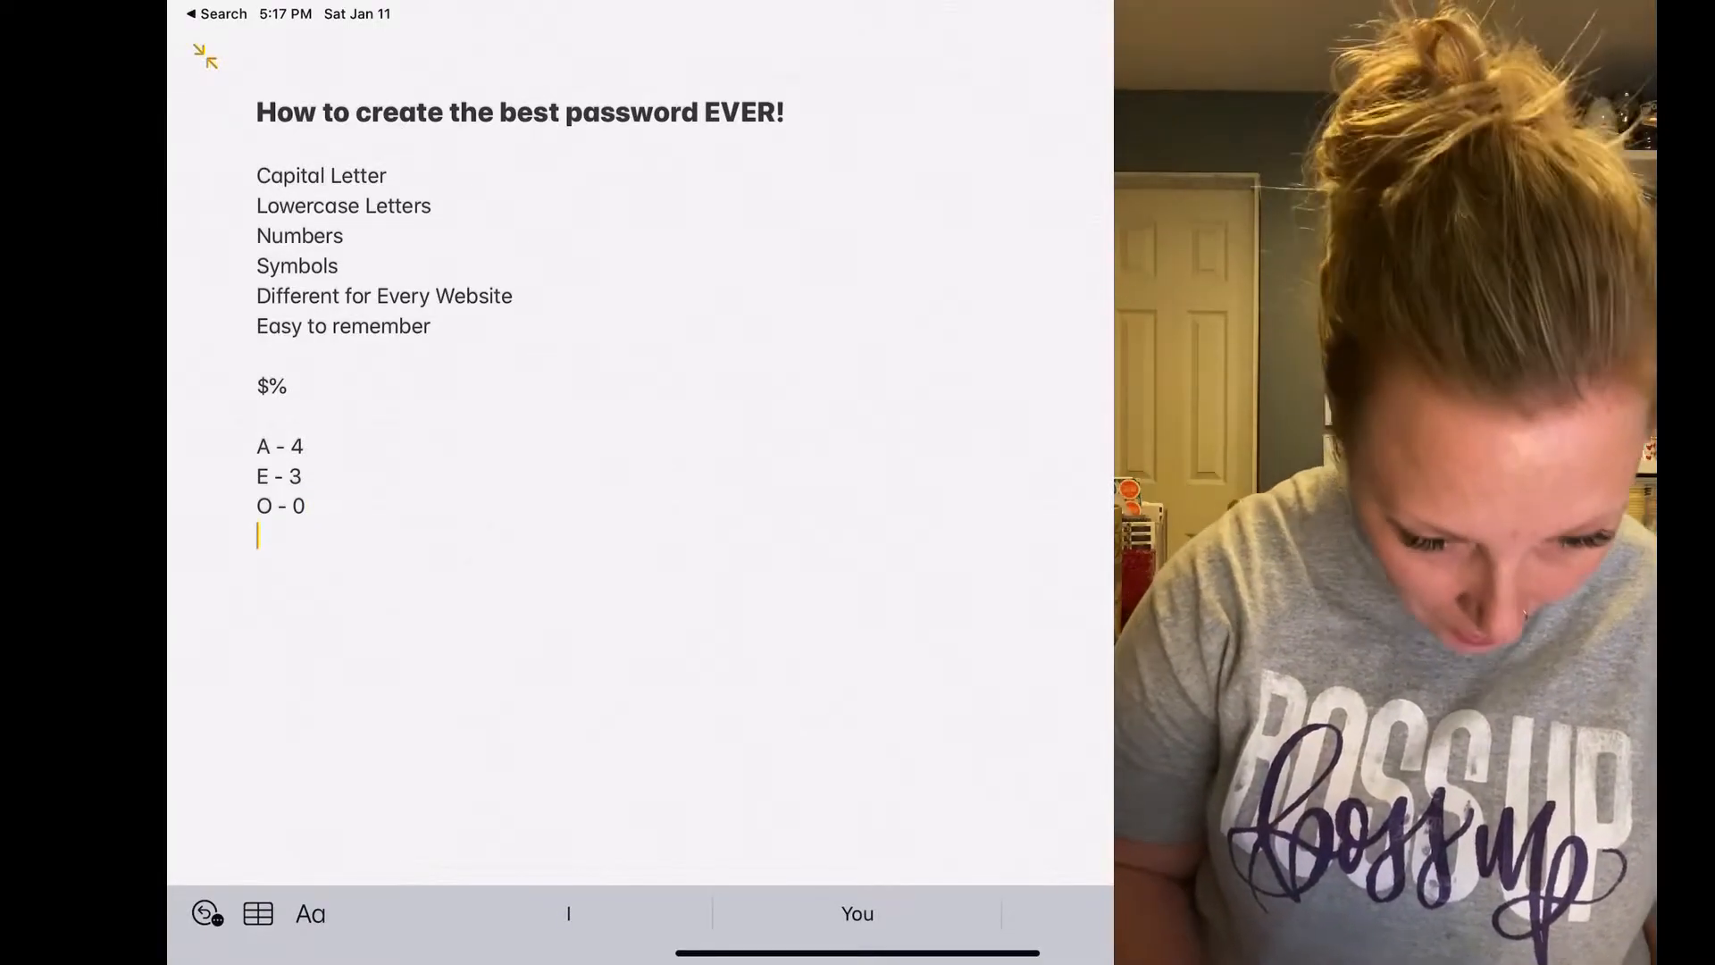
type("I - 1")
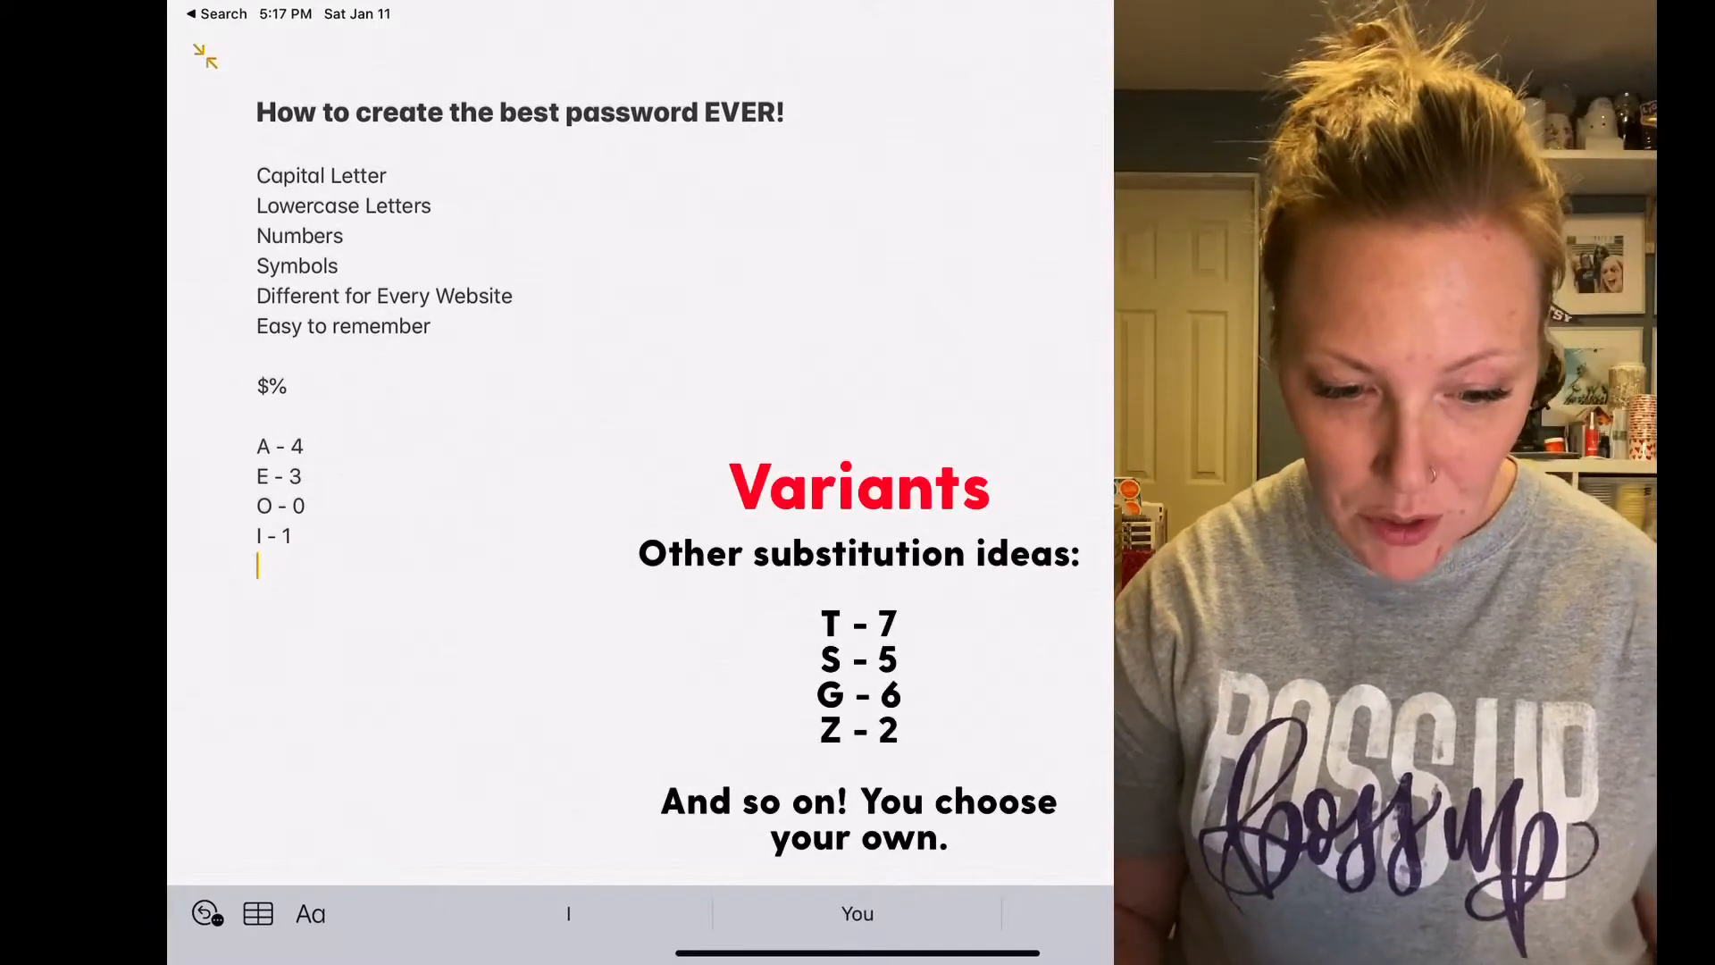
key("Backspace")
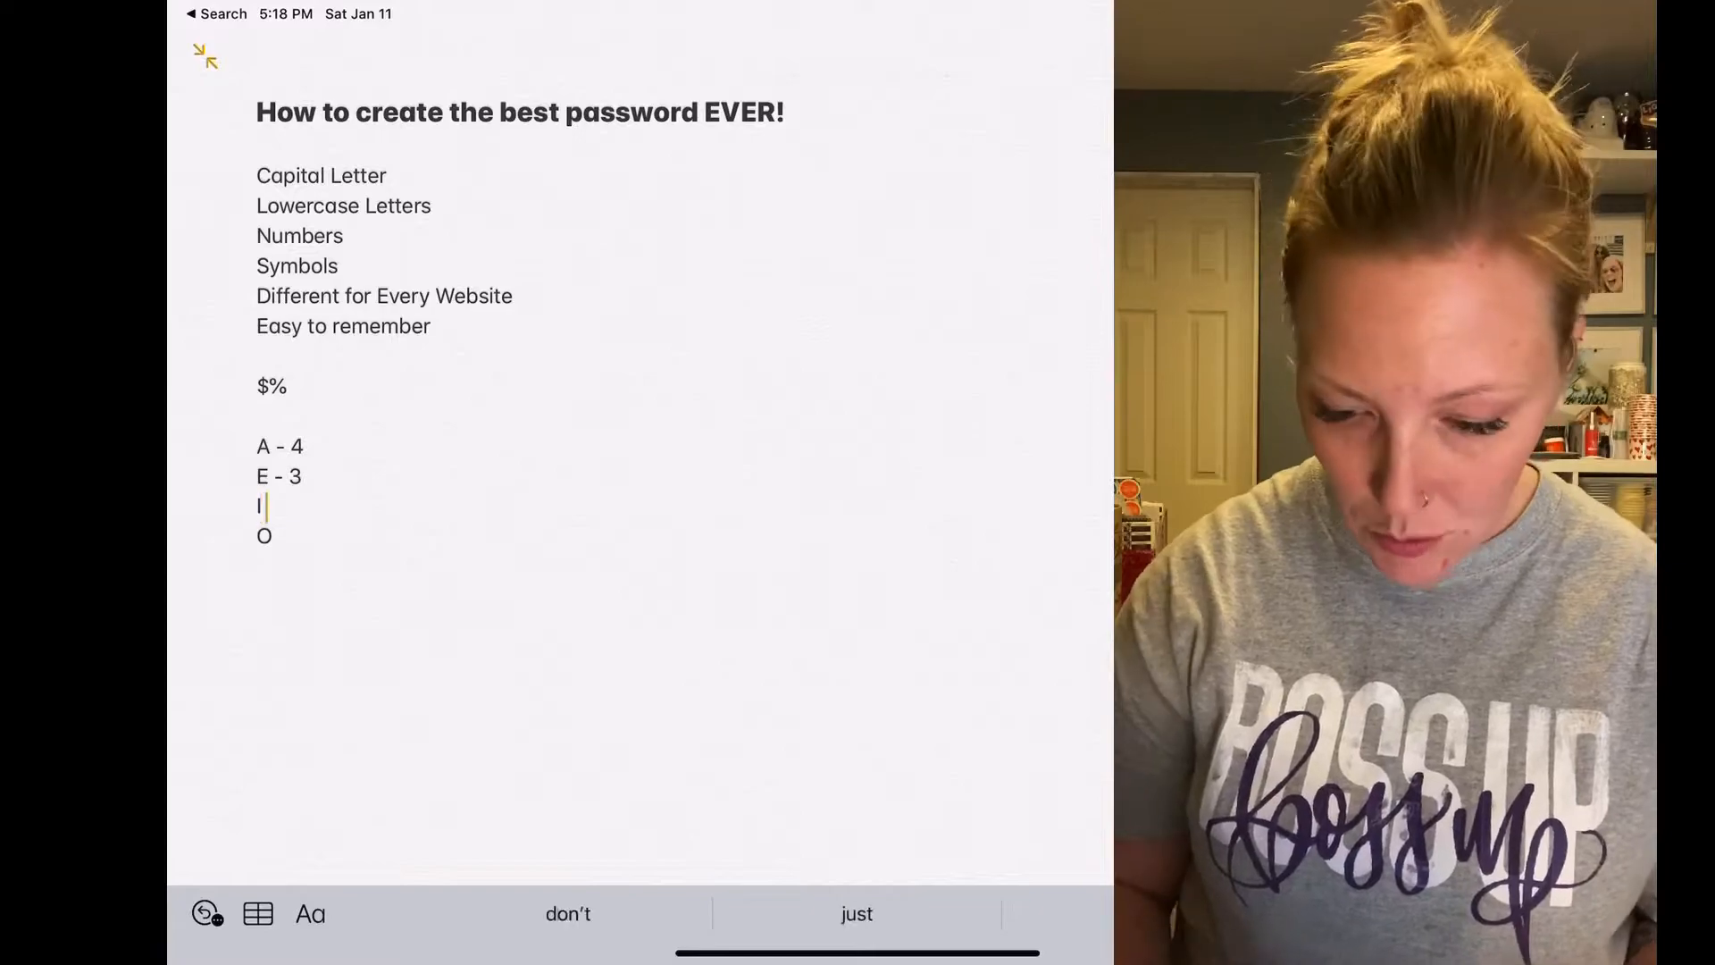
type("-")
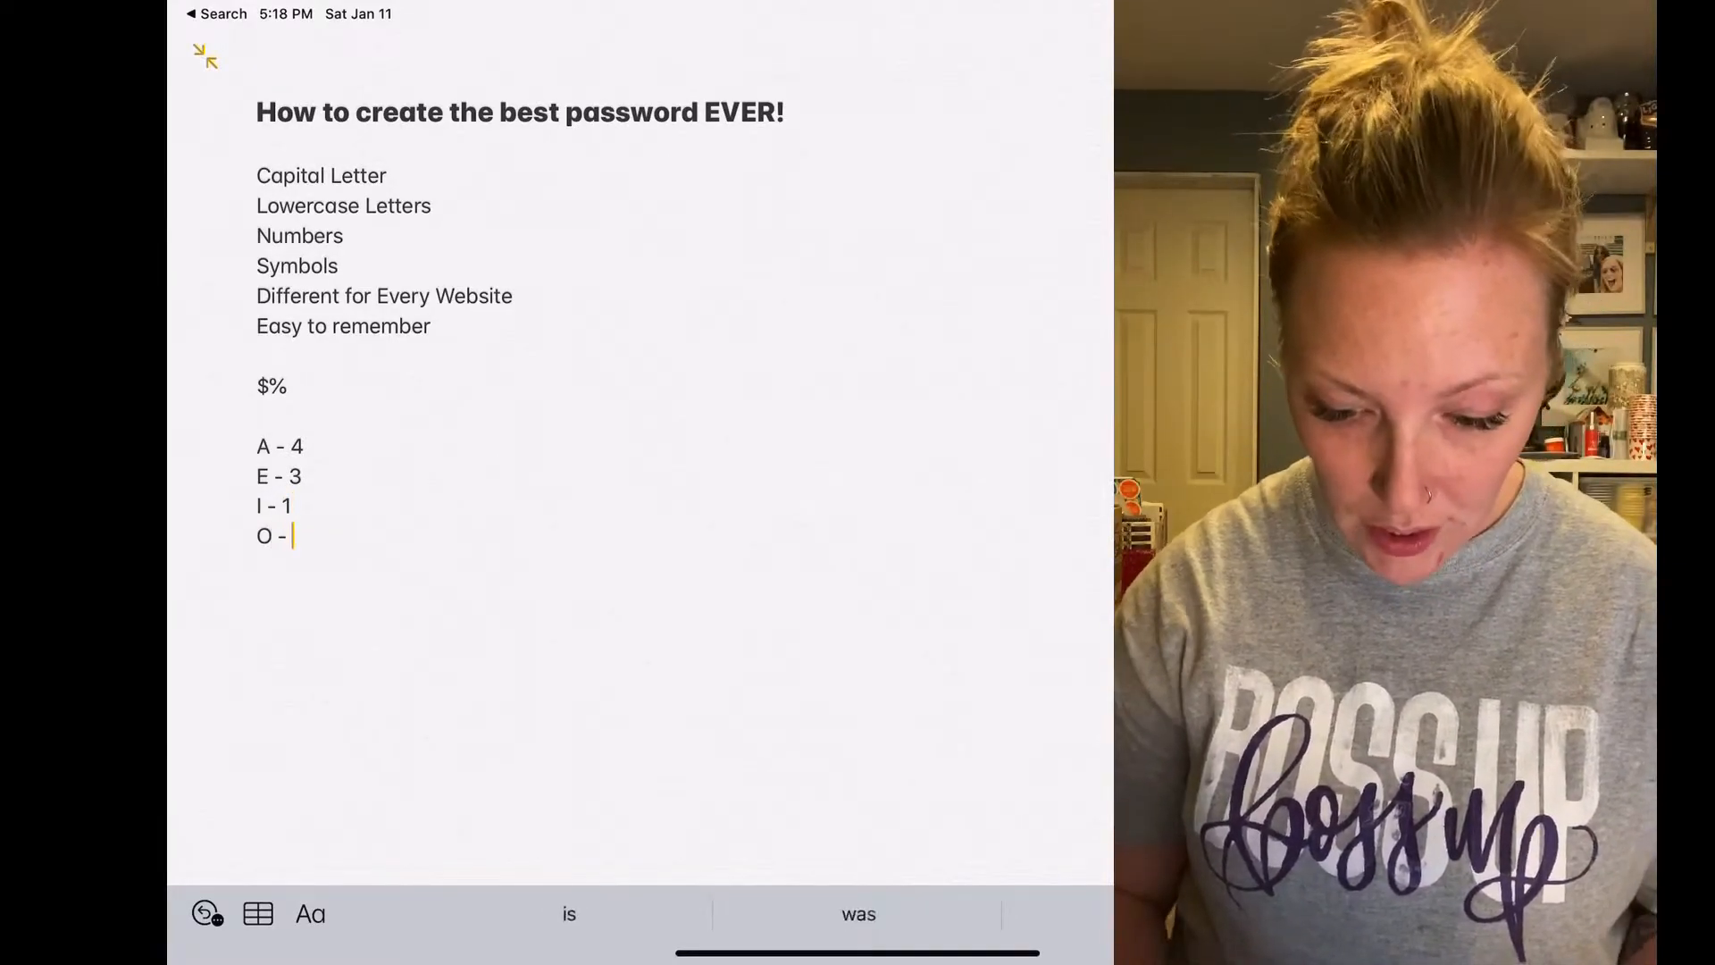
type("0")
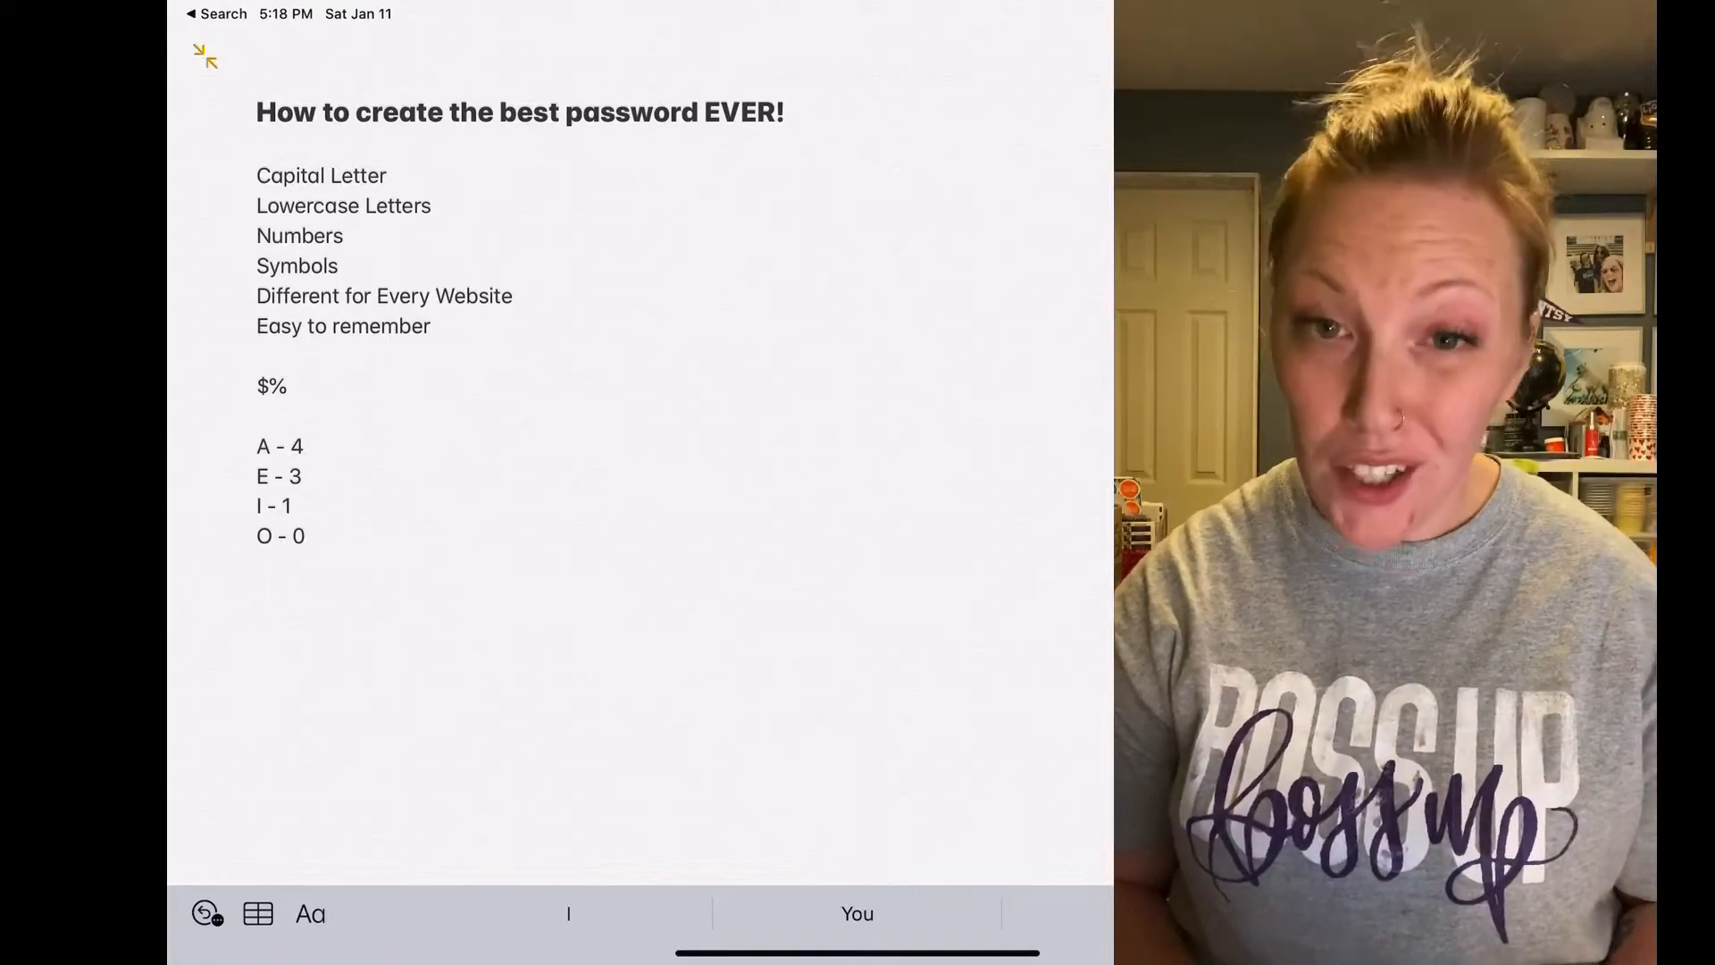
type("$")
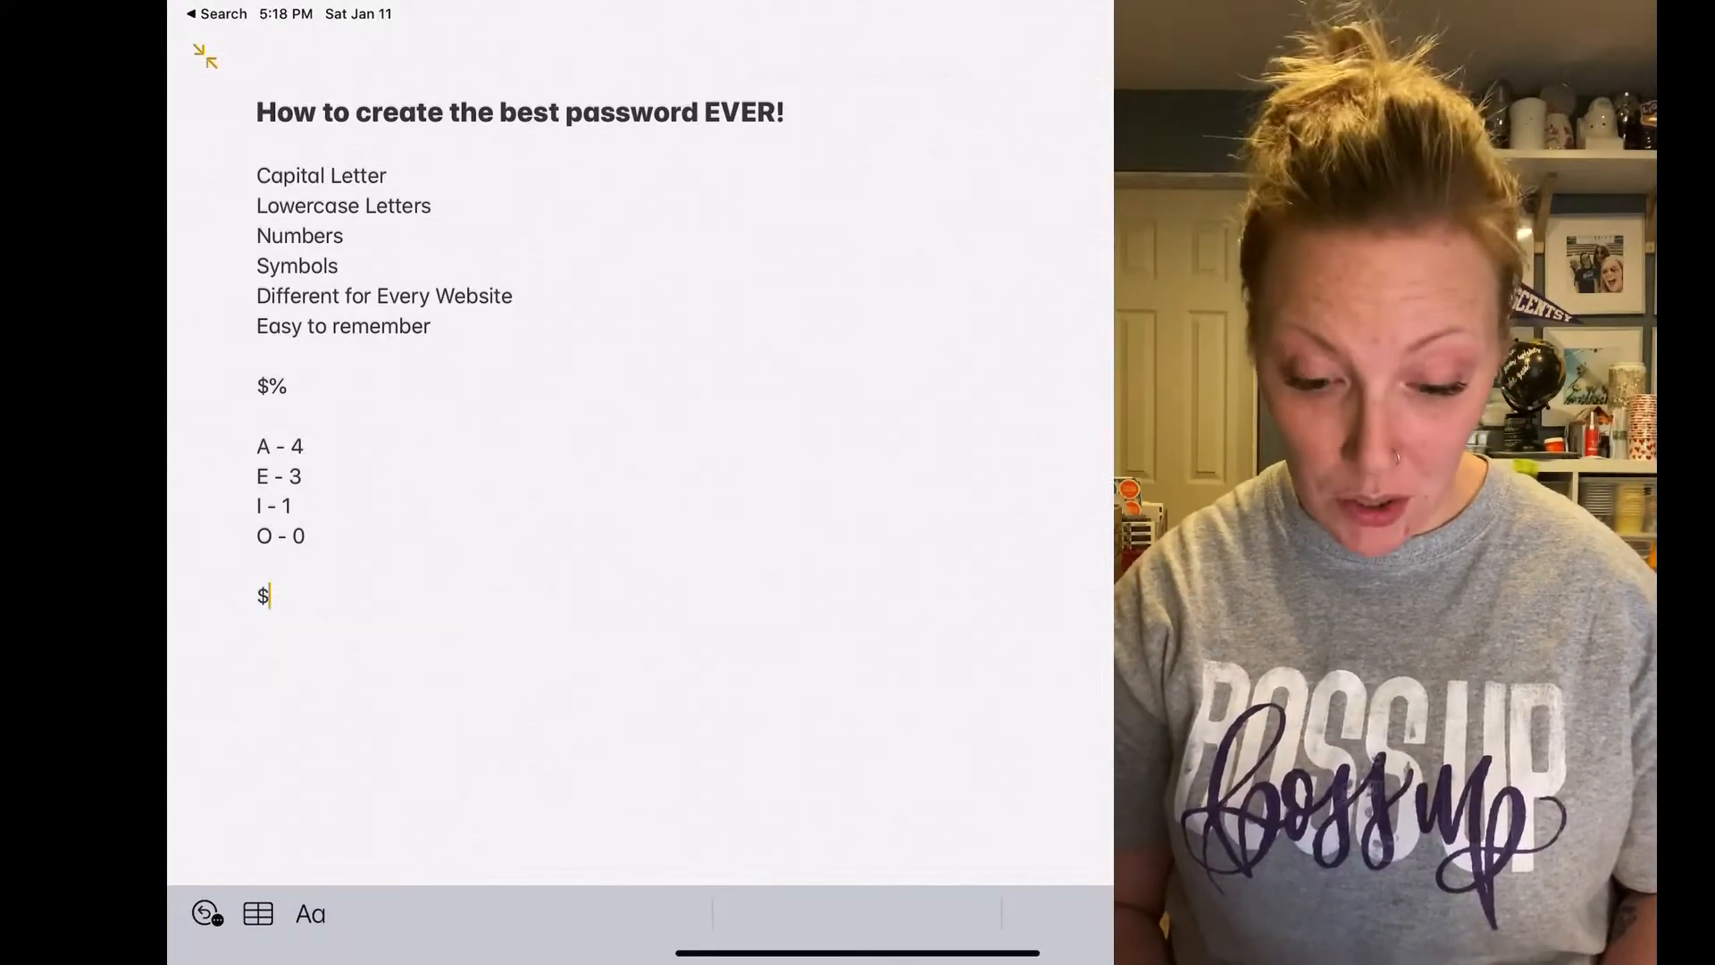
type("G")
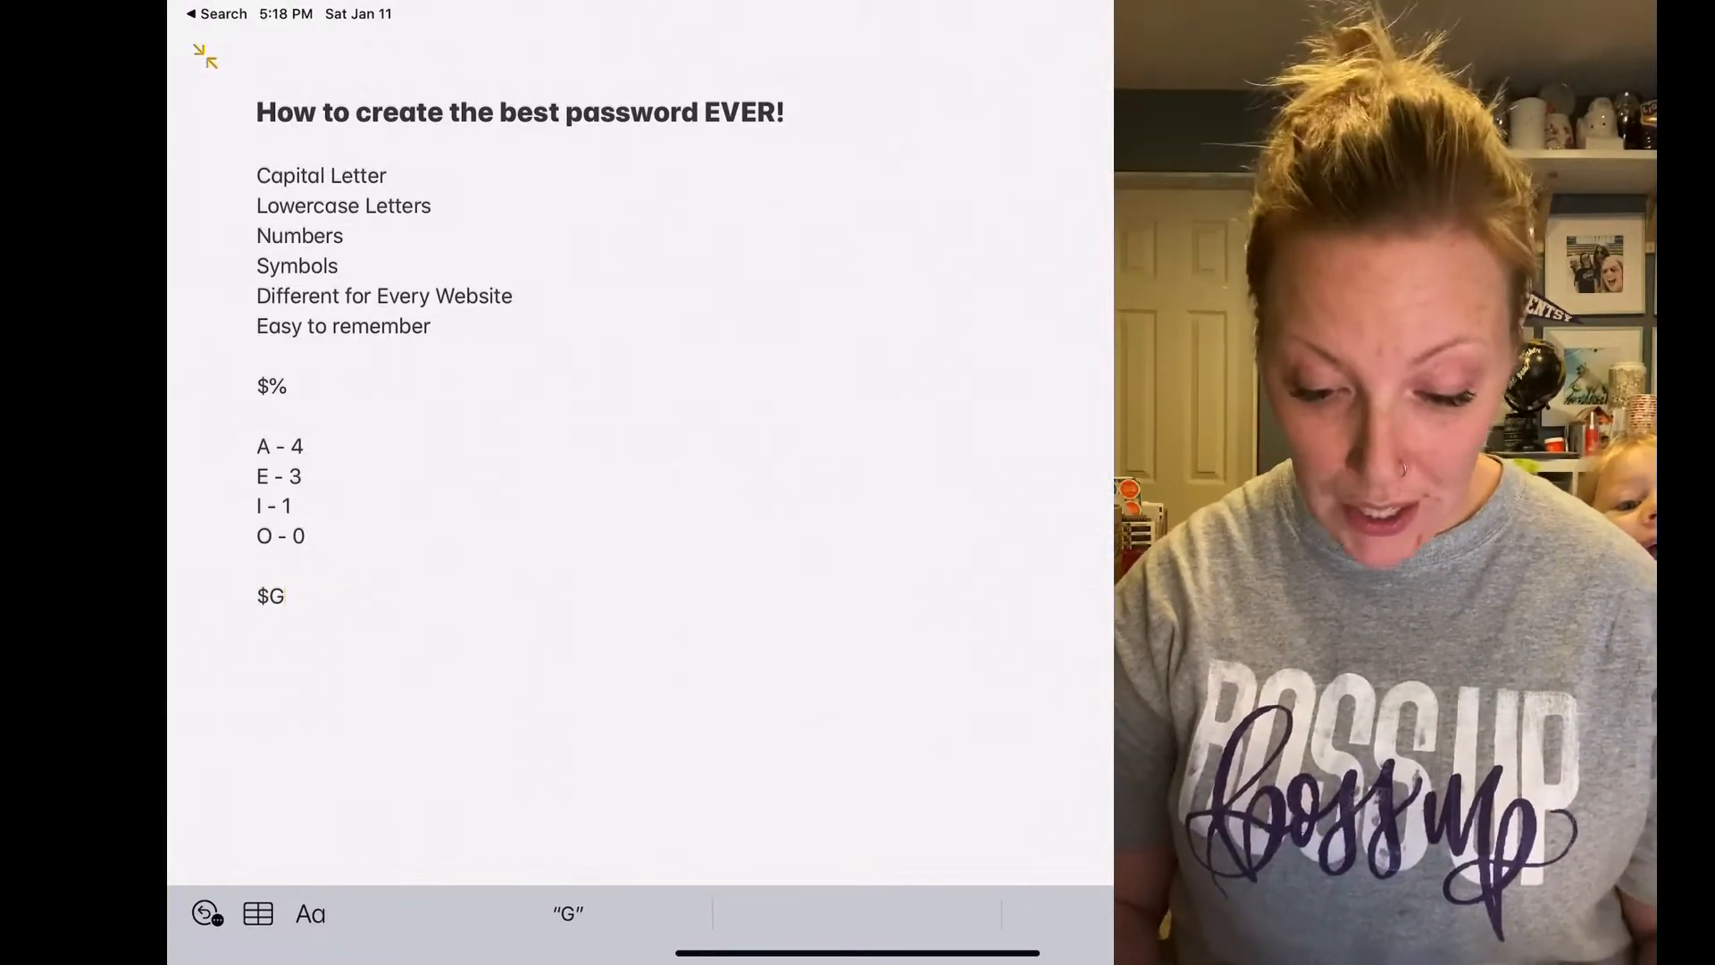
type("oogle")
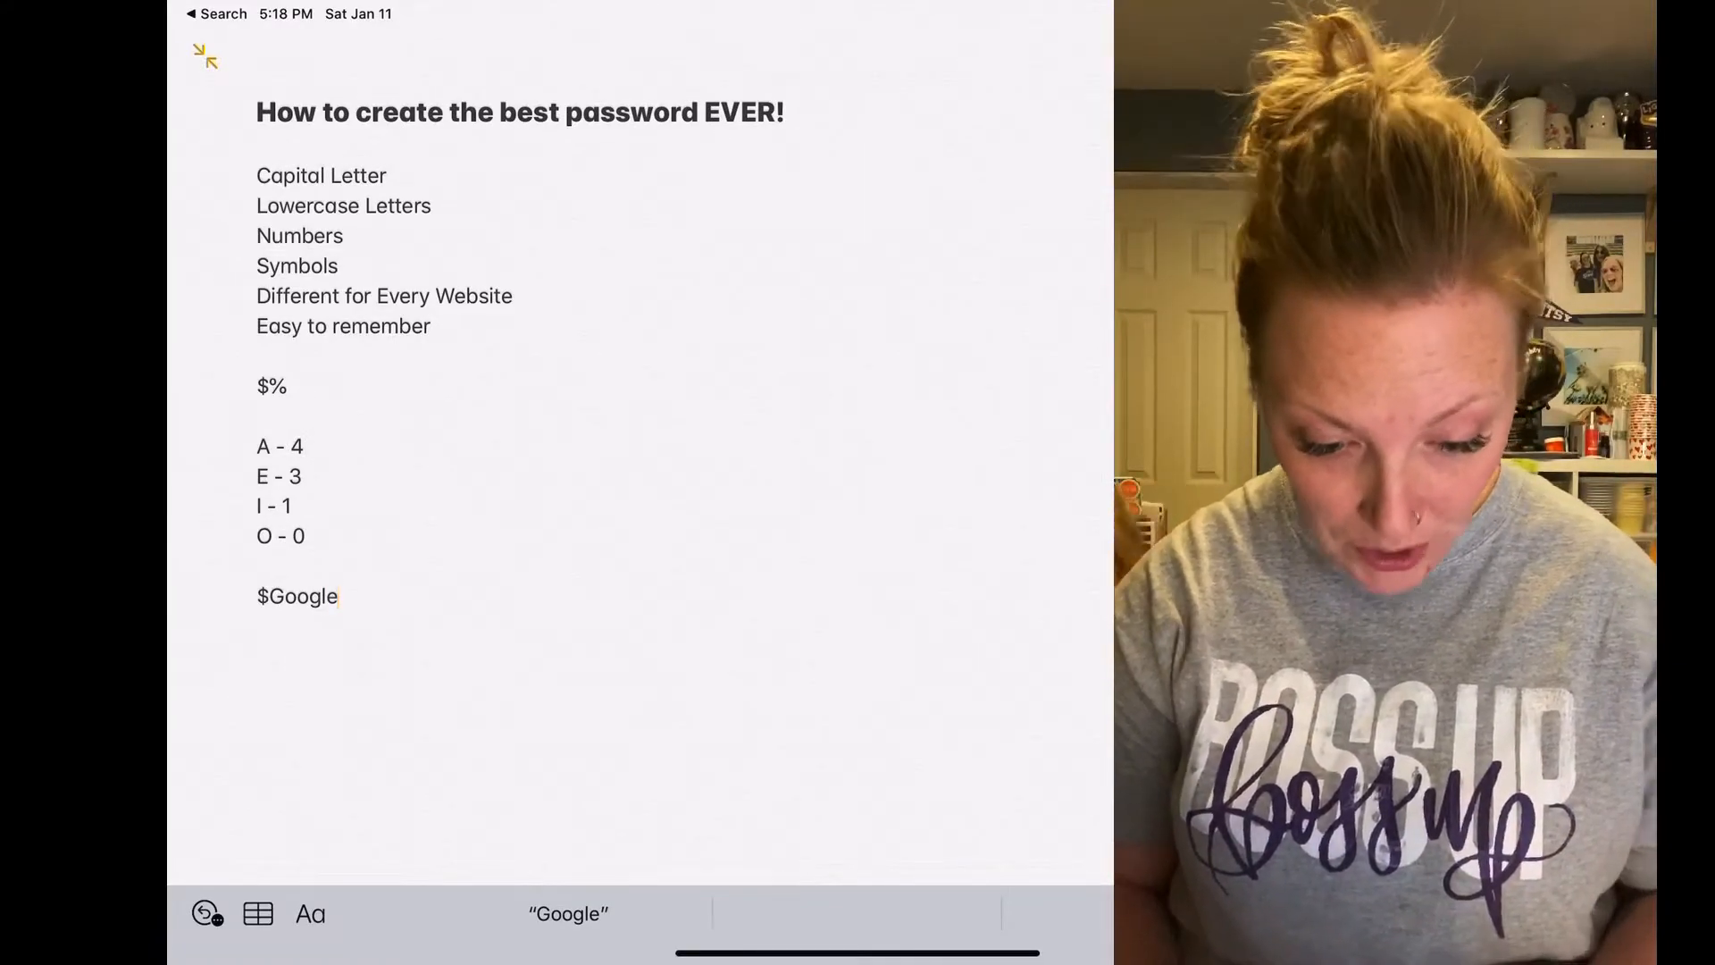
type("%")
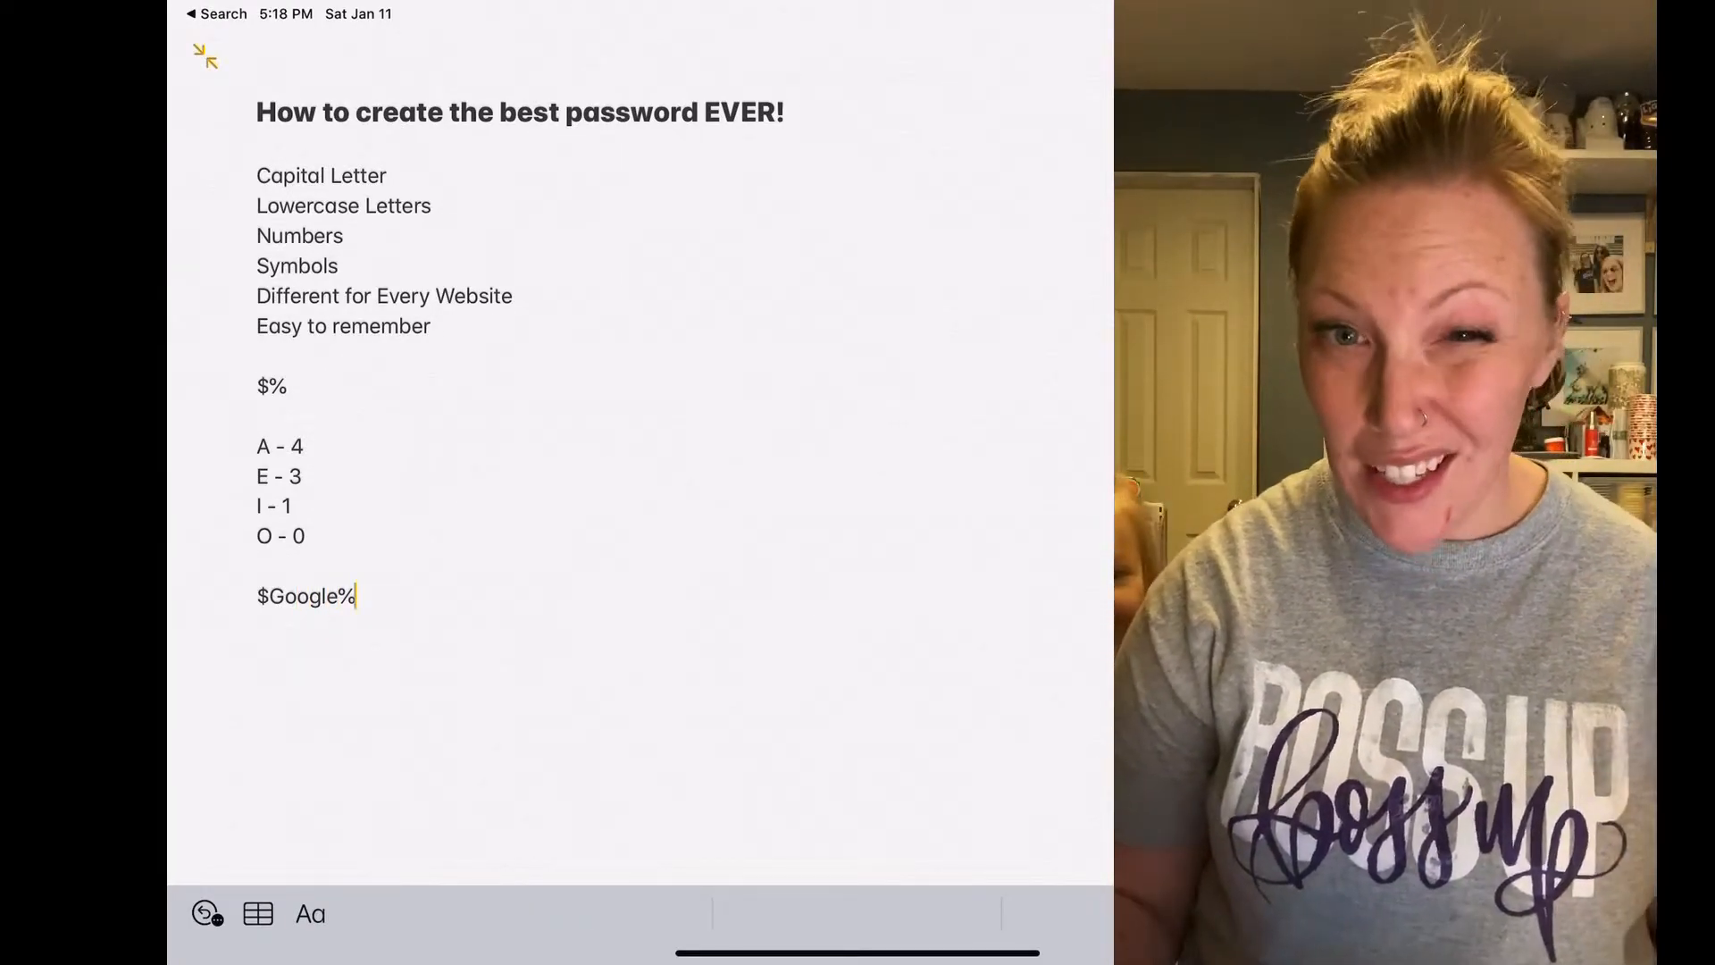
key("Backspace")
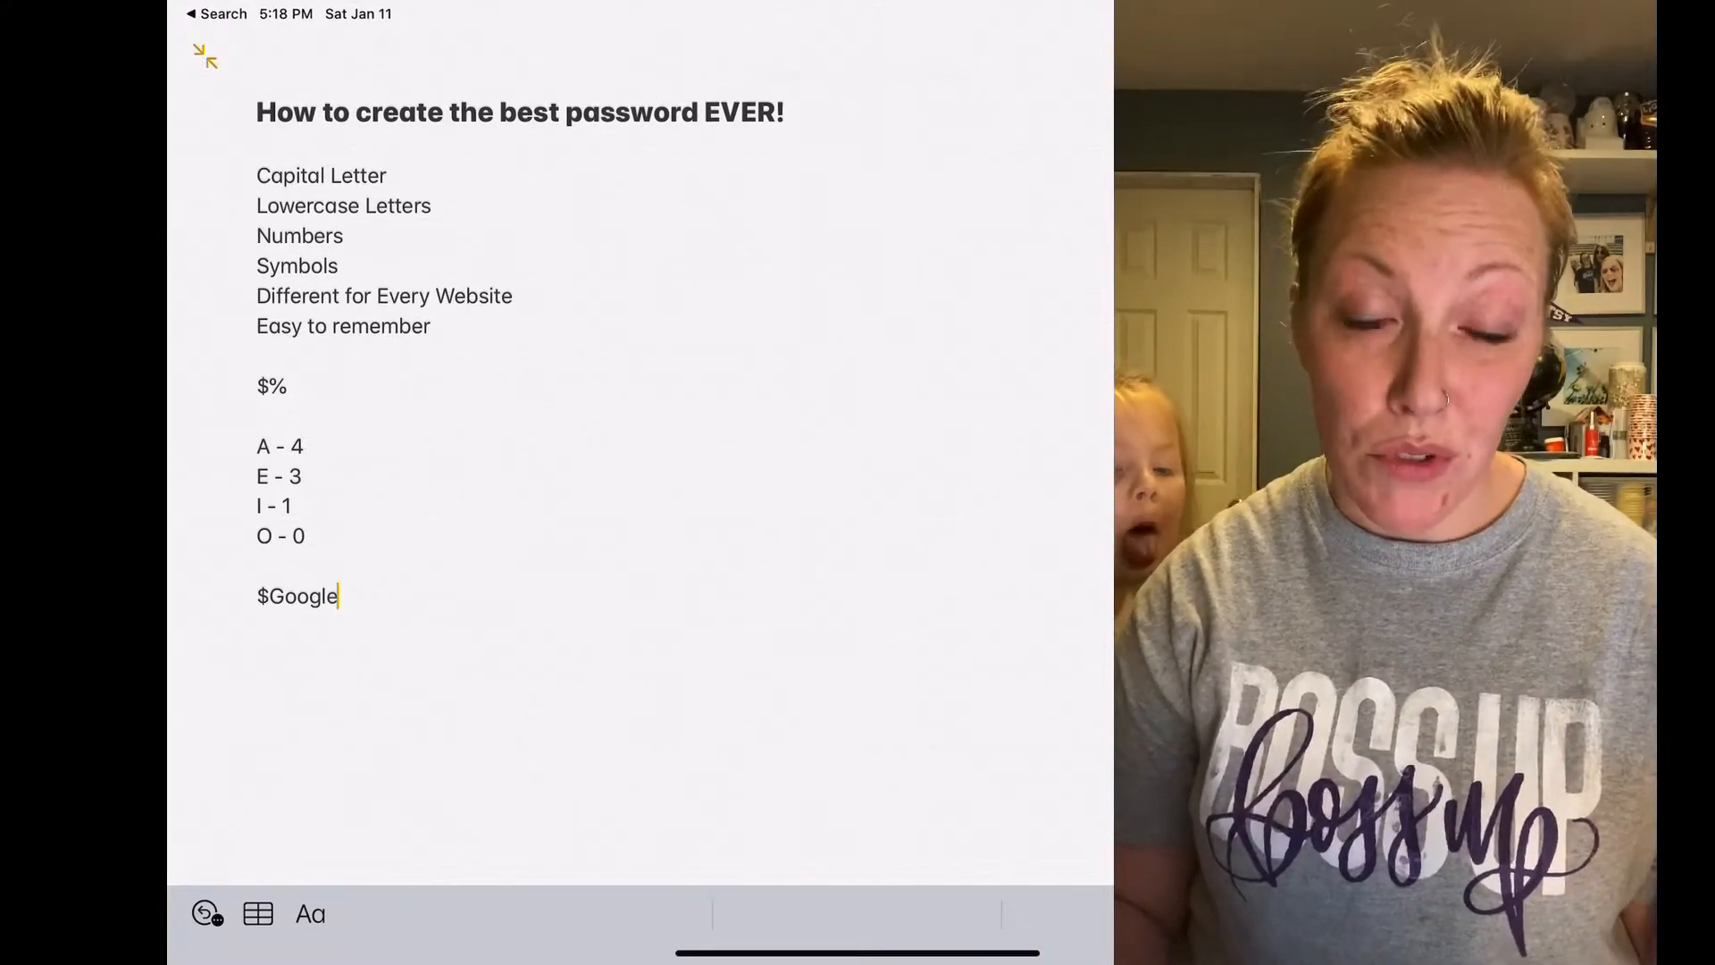
type("198")
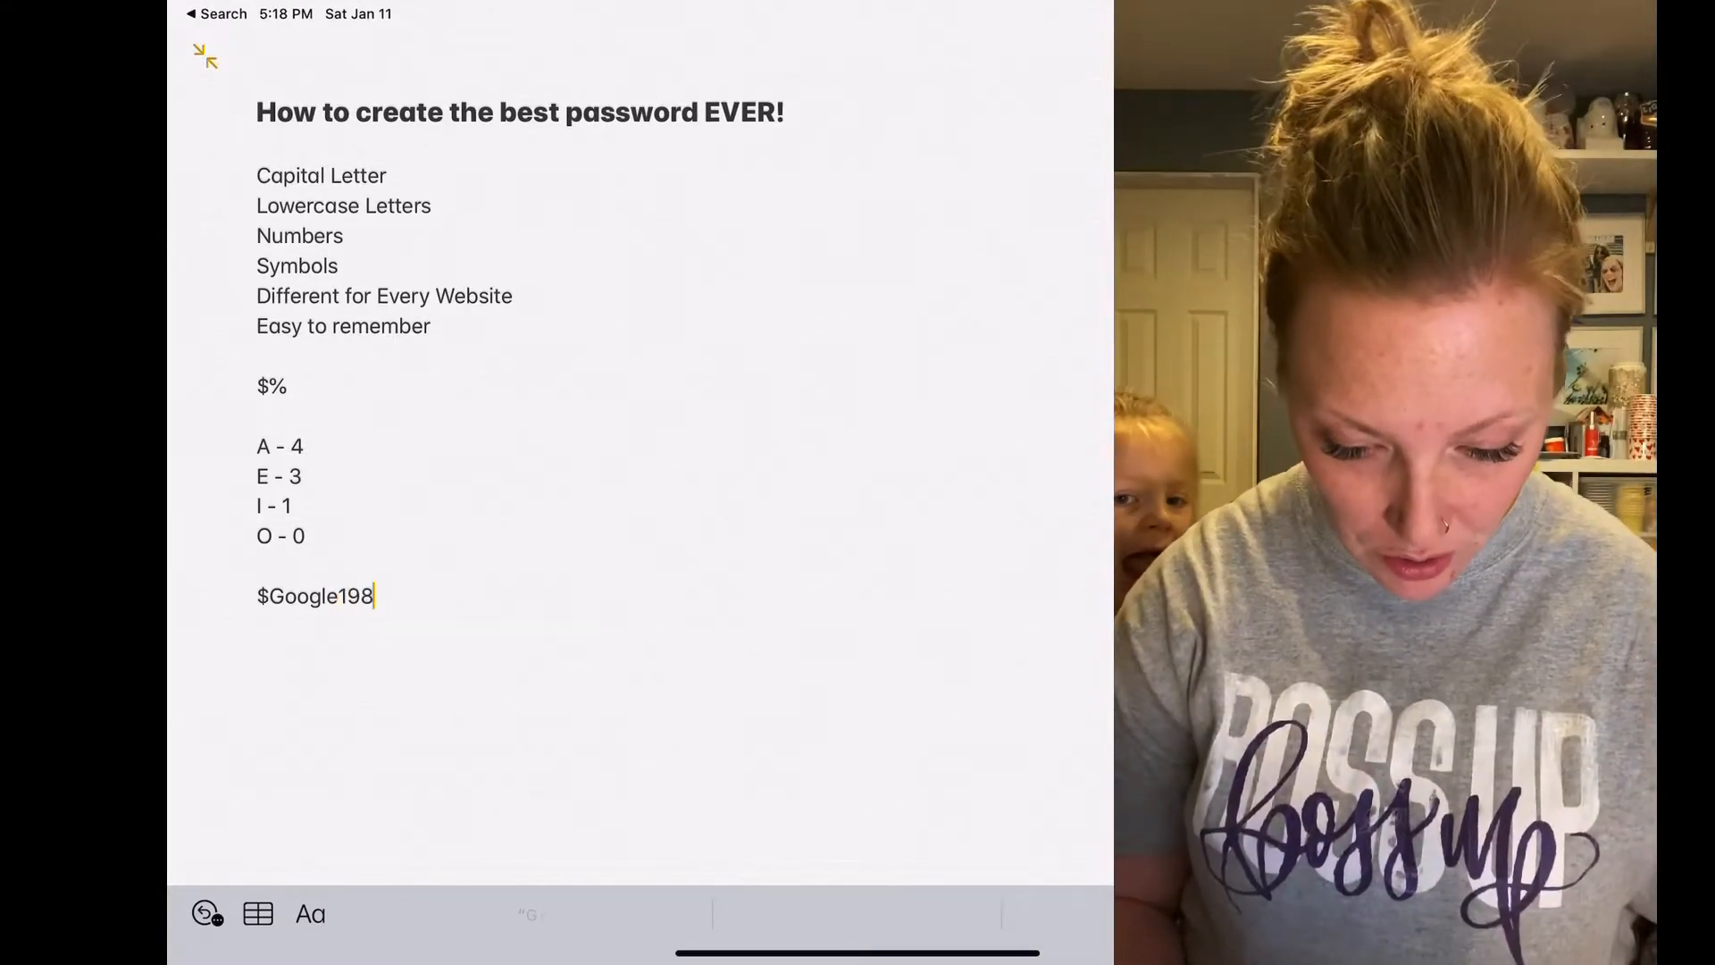
type("6")
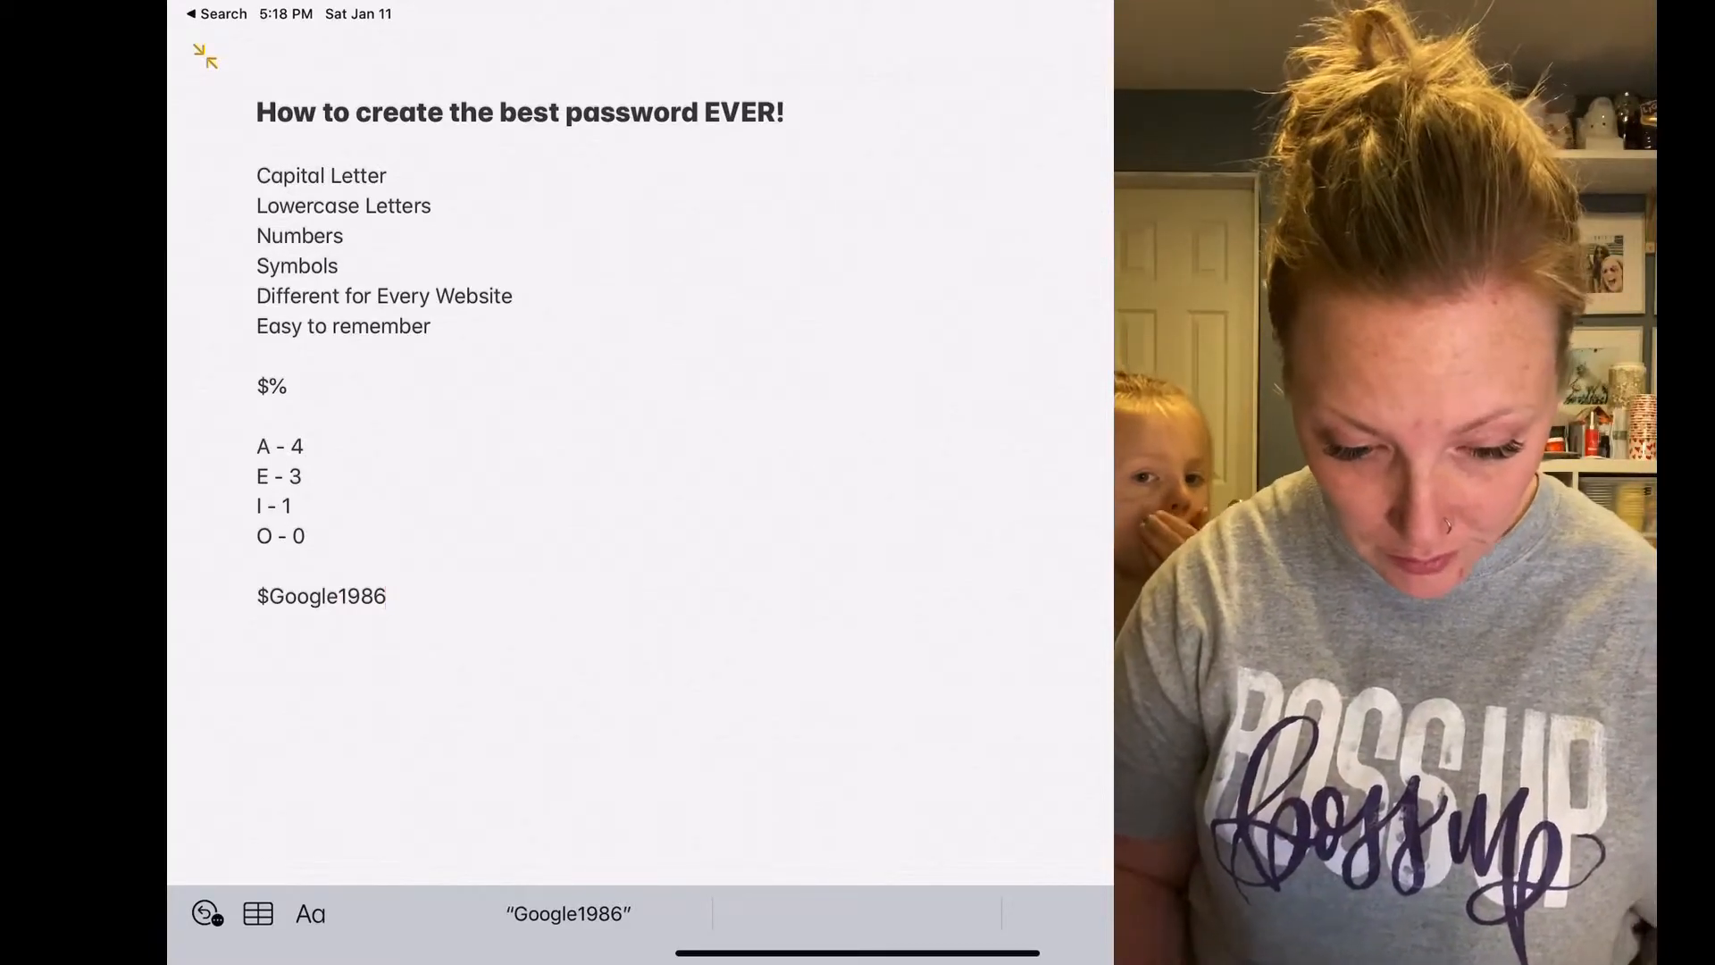
type("%")
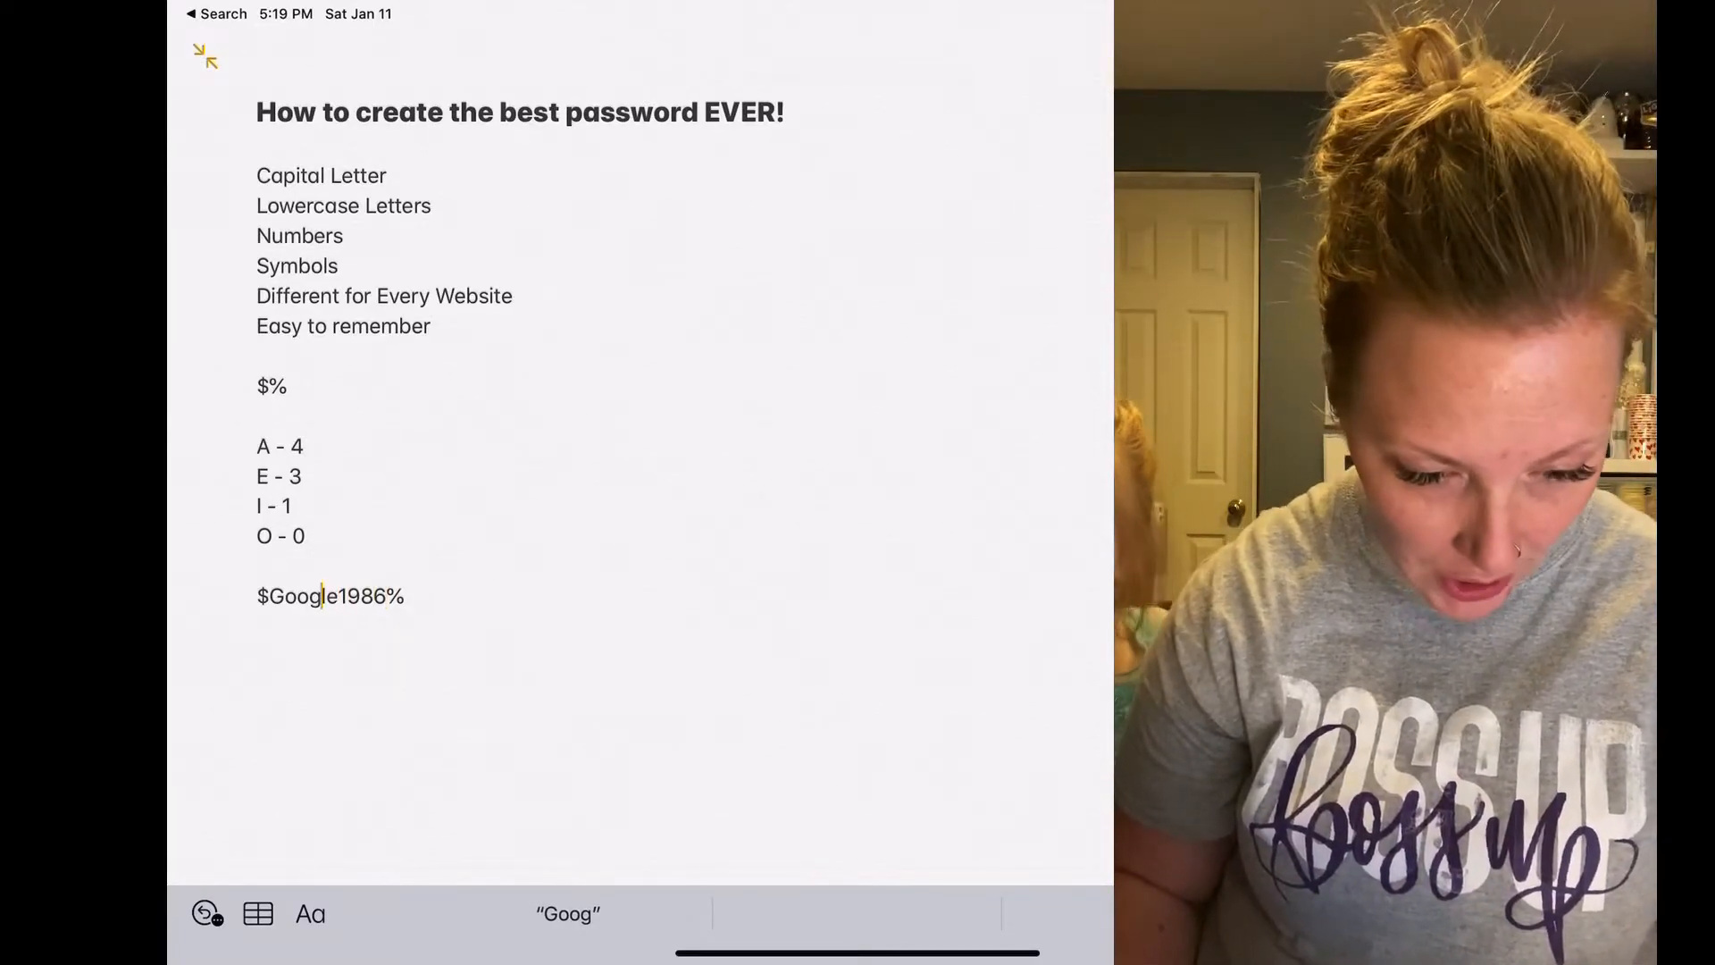
- Change the Google example to $G00gl31986% by swapping its vowels for numbers
key("Backspace")
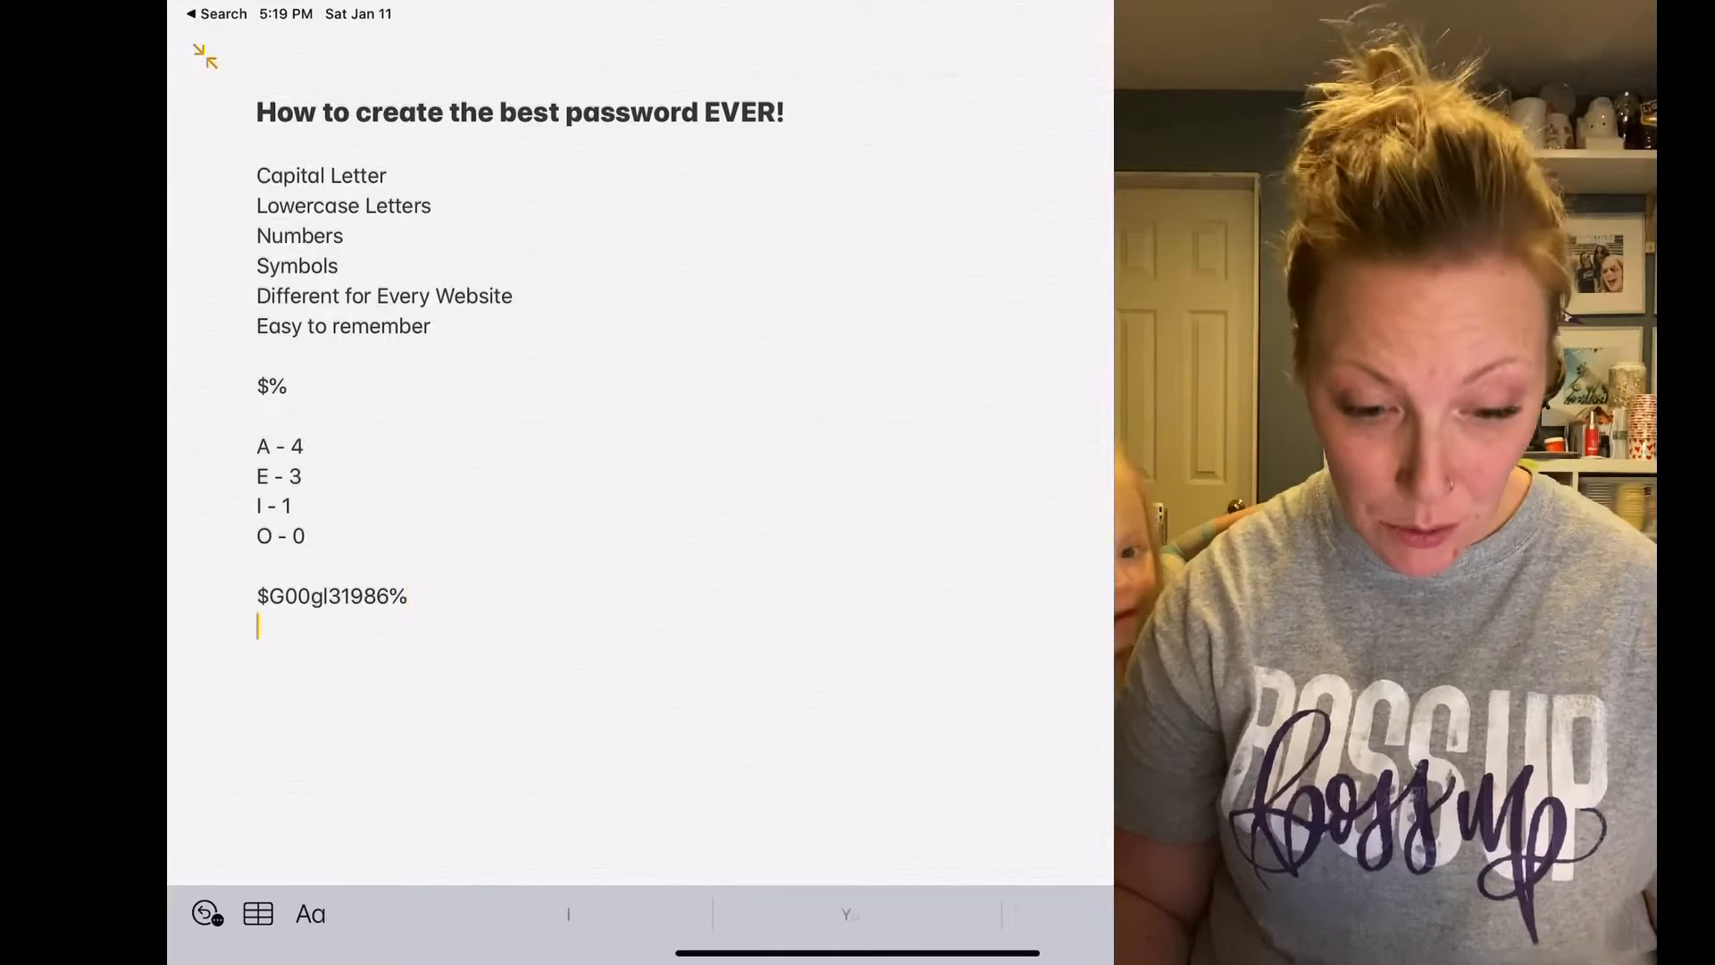
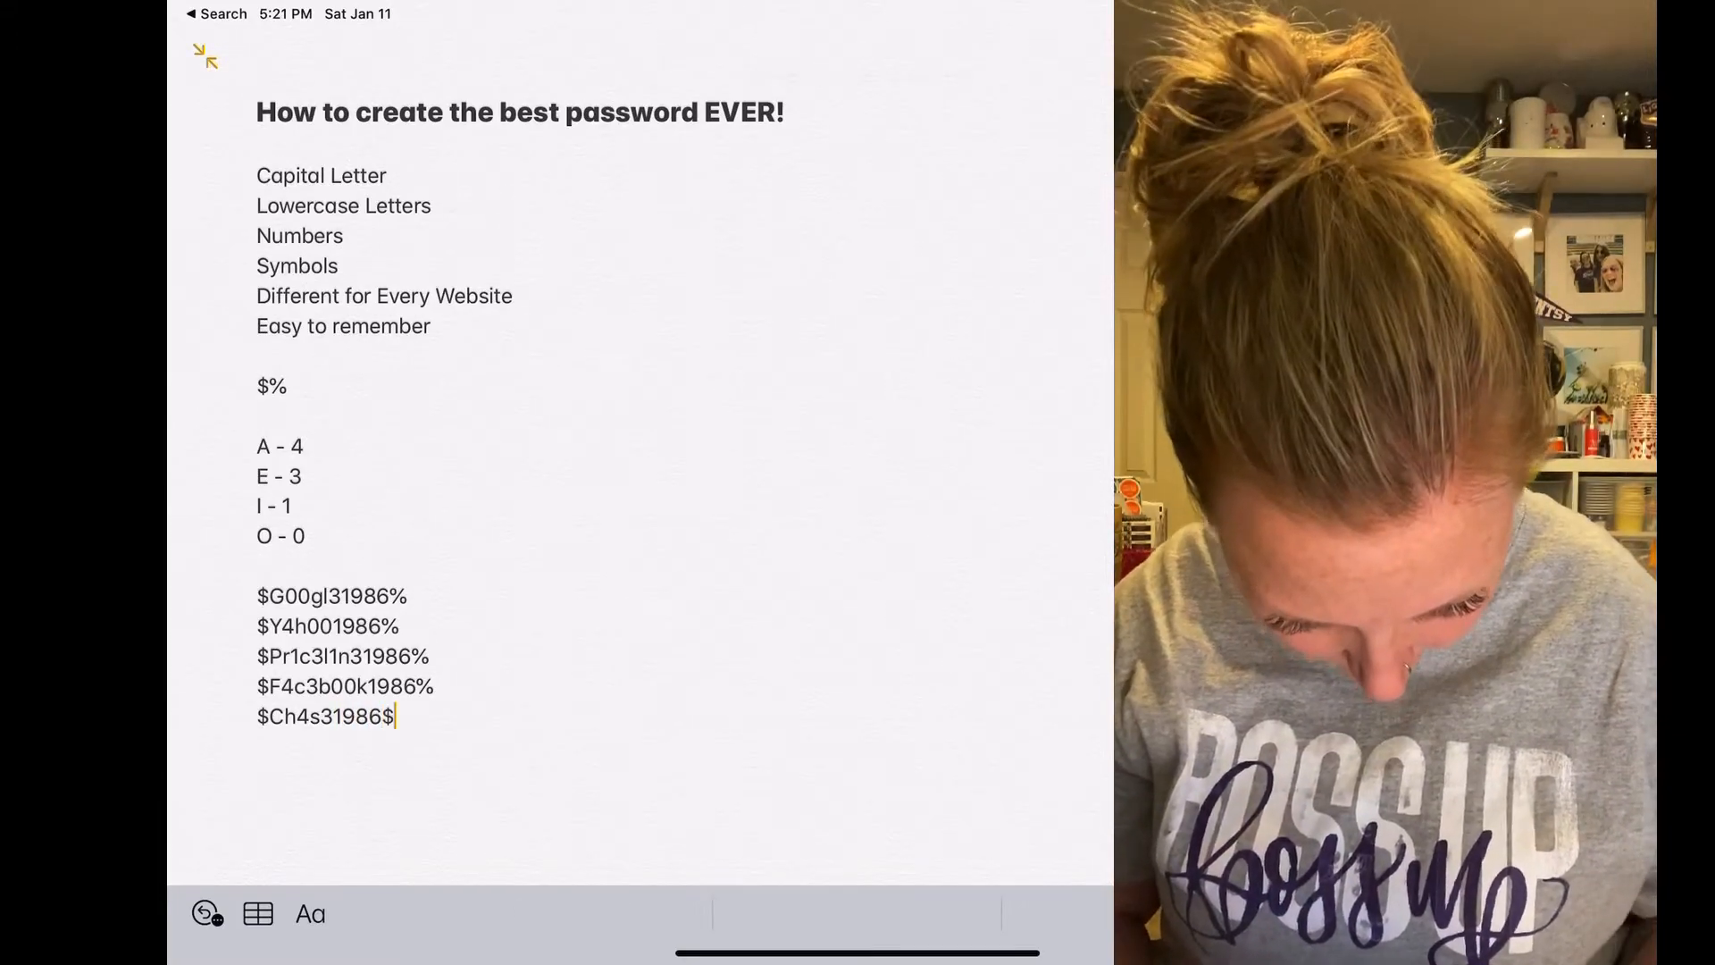